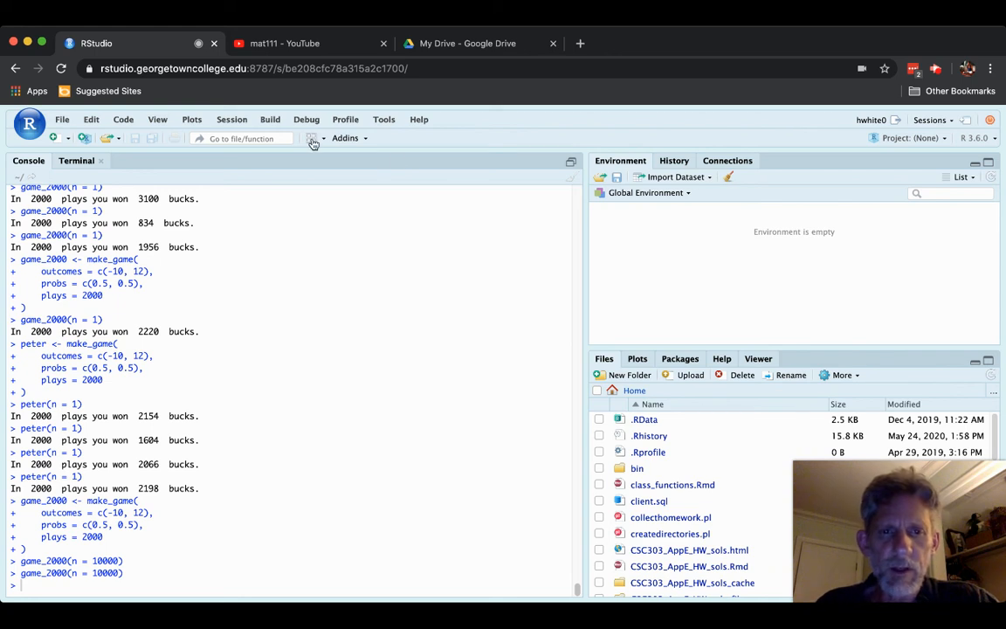
pyautogui.moveTo(724, 213)
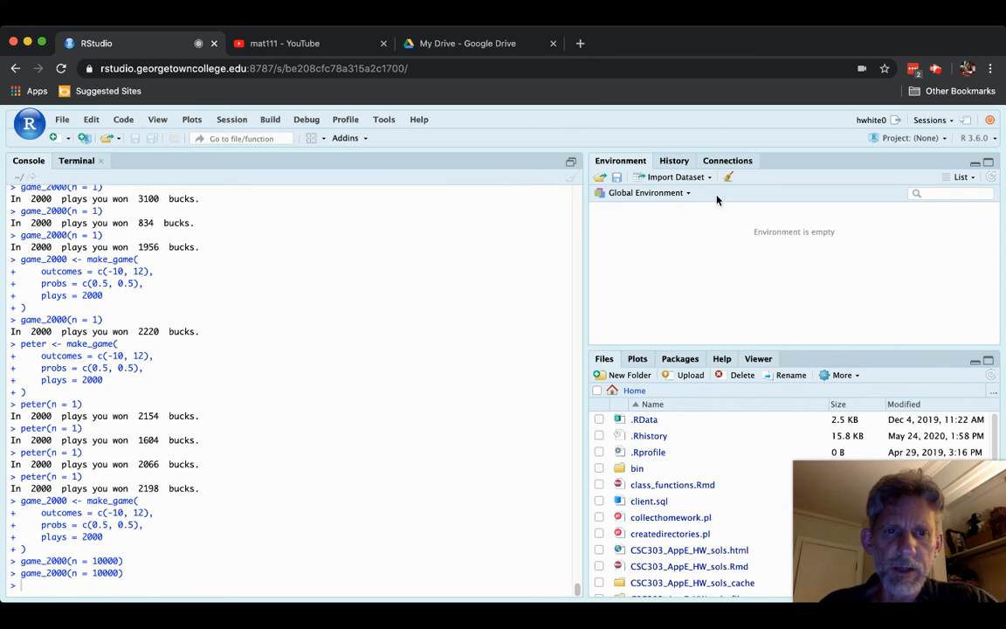
# Clear all objects from the global environment.
pyautogui.click(727, 177)
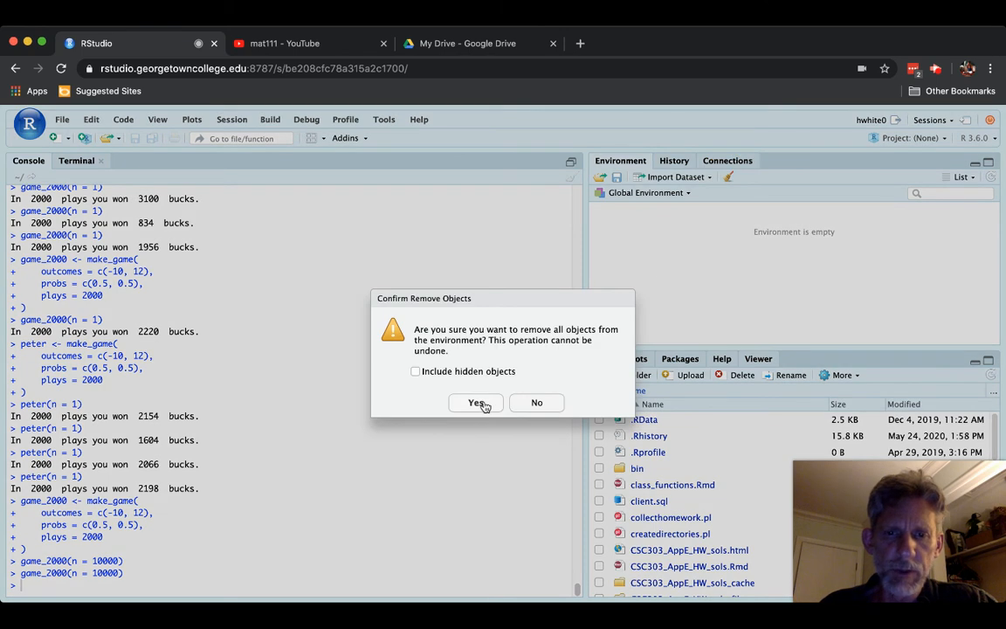
pyautogui.click(475, 402)
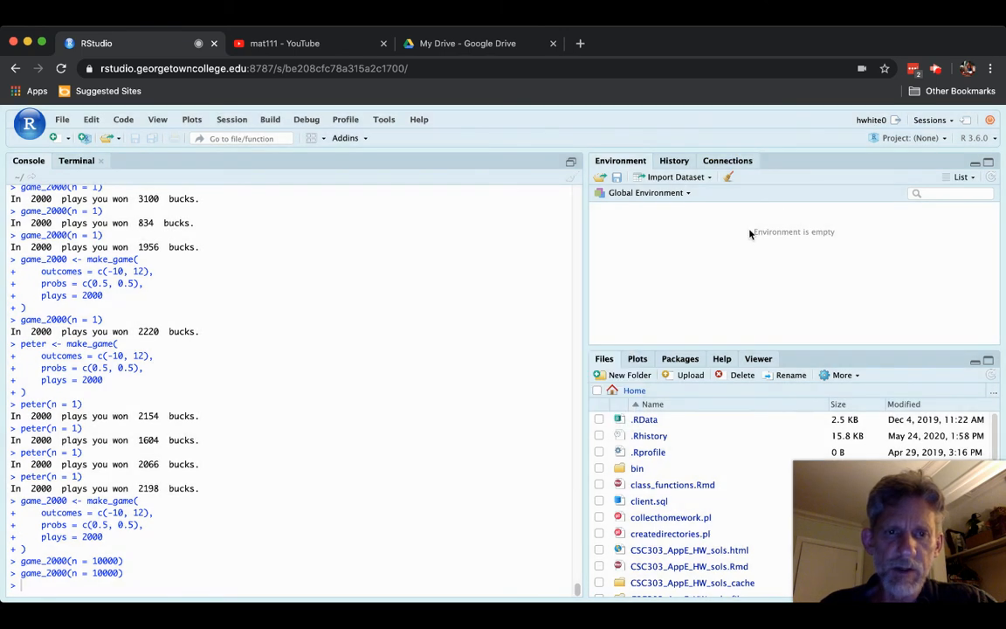
pyautogui.moveTo(786, 318)
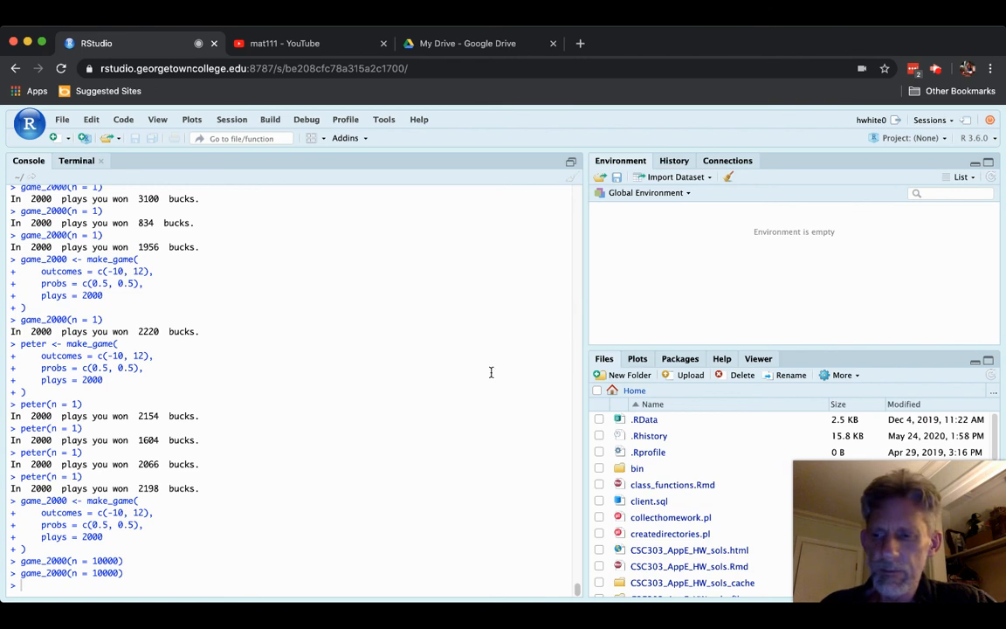
pyautogui.moveTo(117, 161)
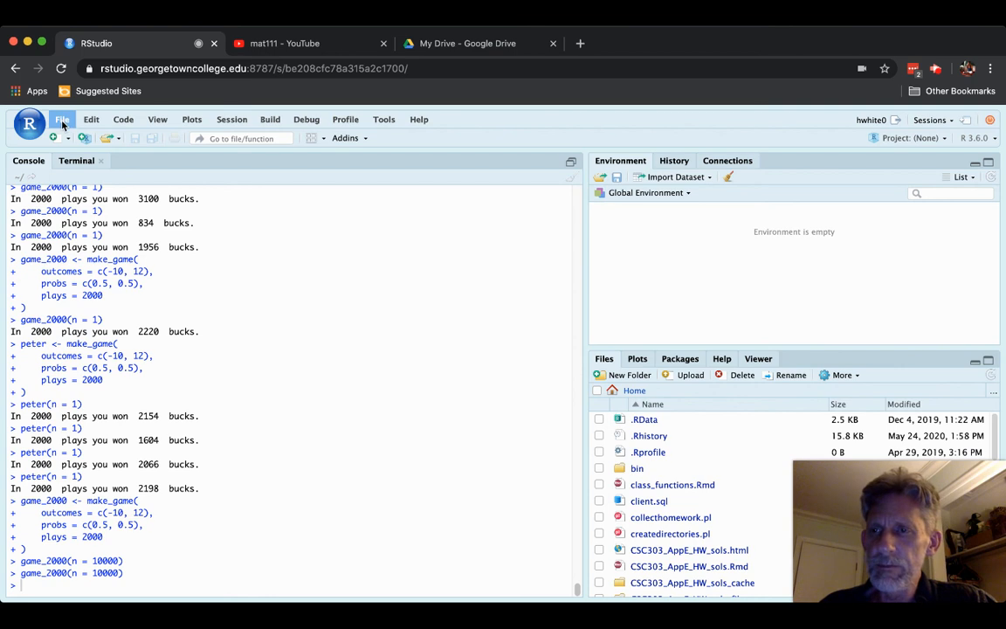
# Create a new blank R script from the File menu.
pyautogui.click(63, 119)
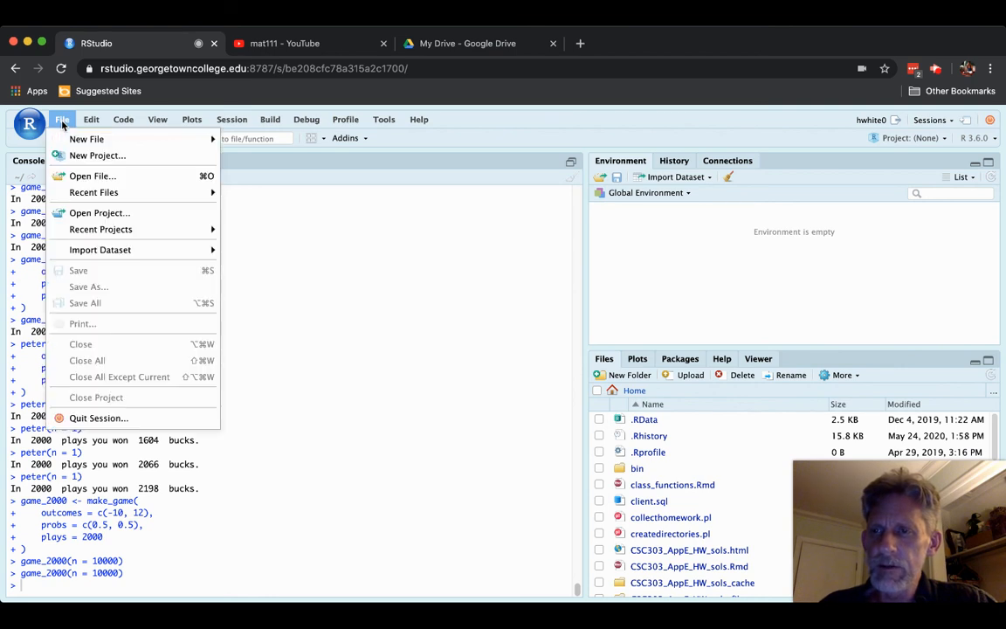
pyautogui.click(86, 139)
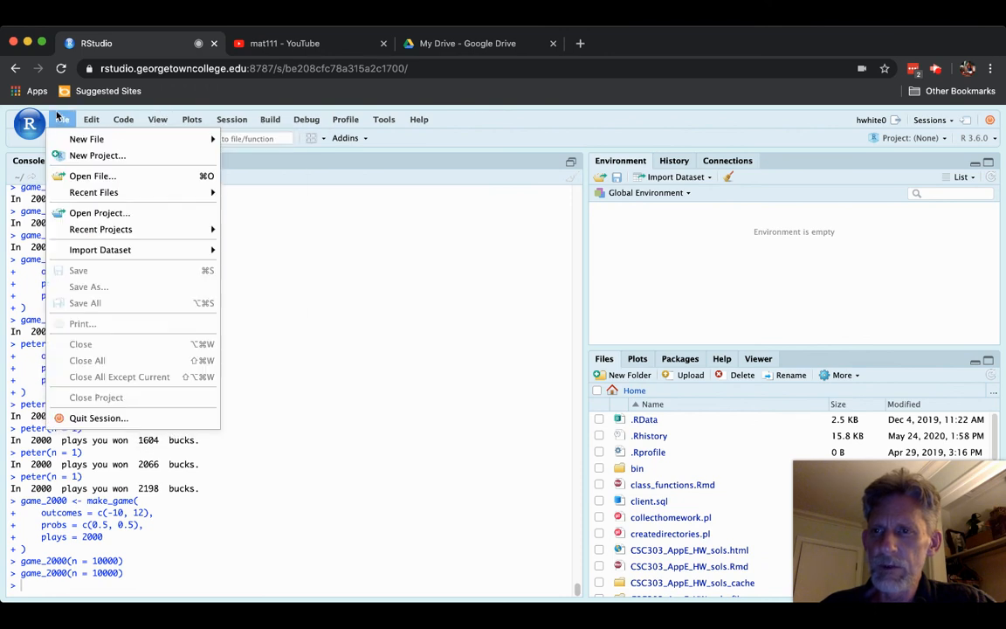
pyautogui.click(87, 140)
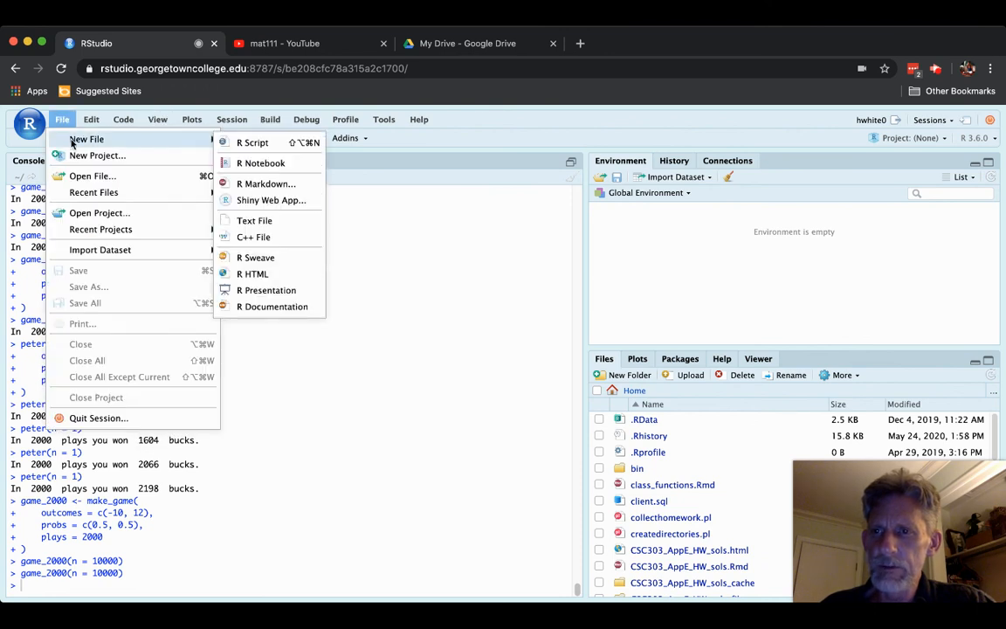
pyautogui.moveTo(252, 144)
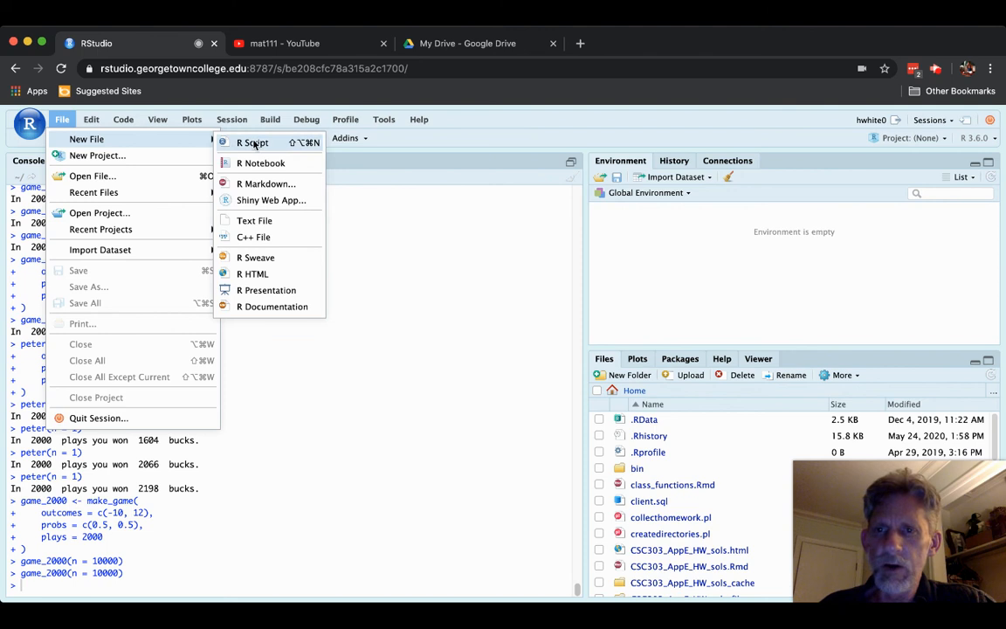
pyautogui.moveTo(253, 143)
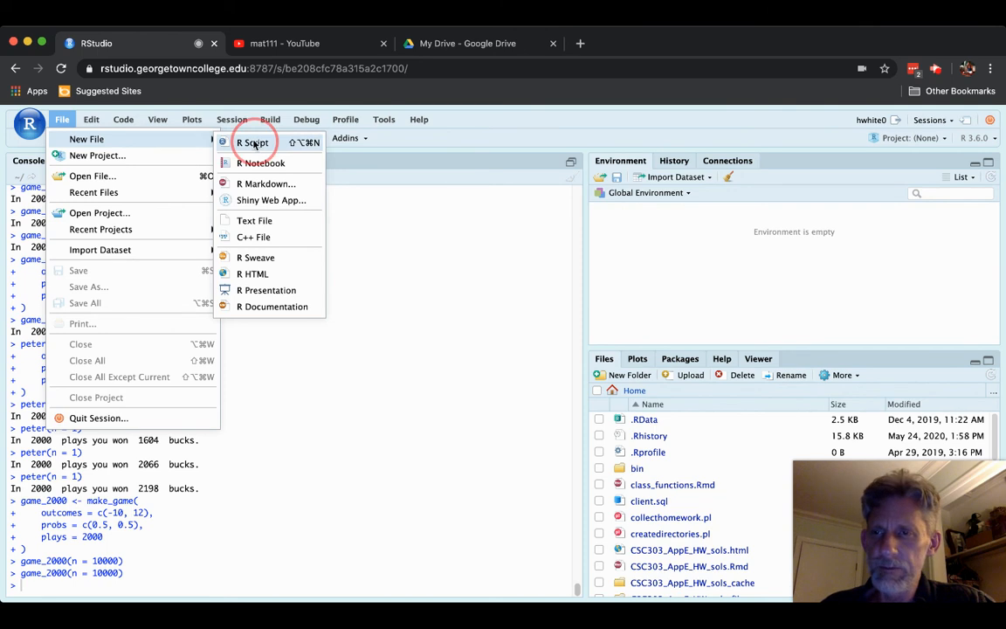
pyautogui.click(254, 143)
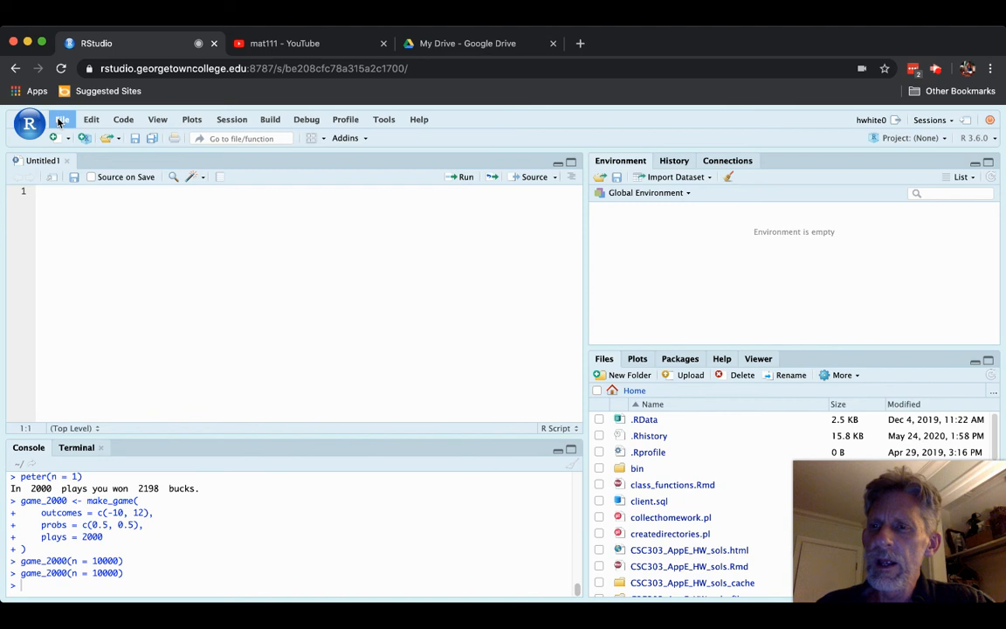
# Save the untitled script as seed.R in the mynotes folder.
pyautogui.click(63, 119)
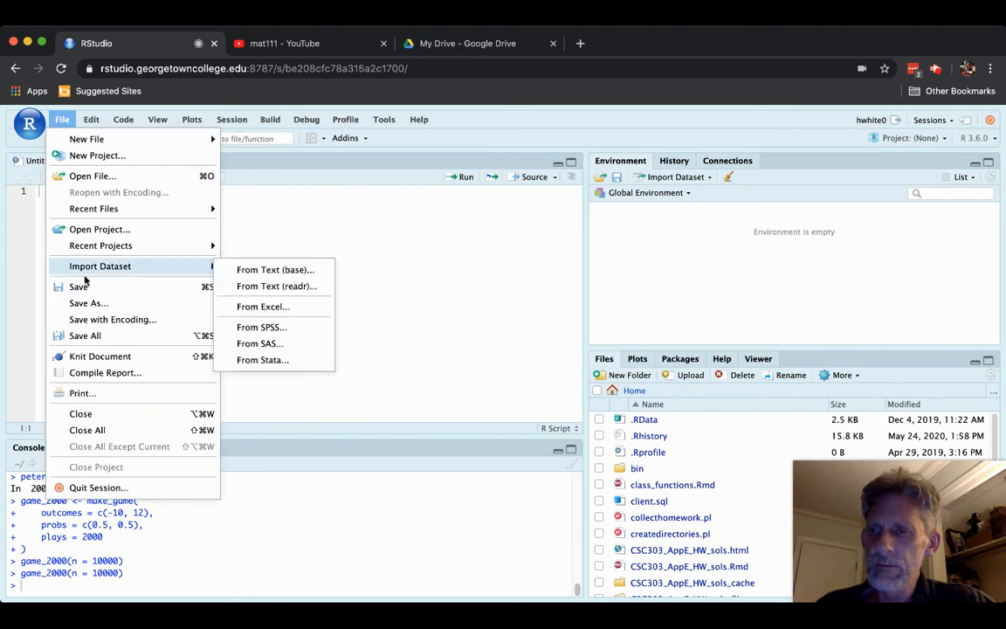
pyautogui.click(79, 287)
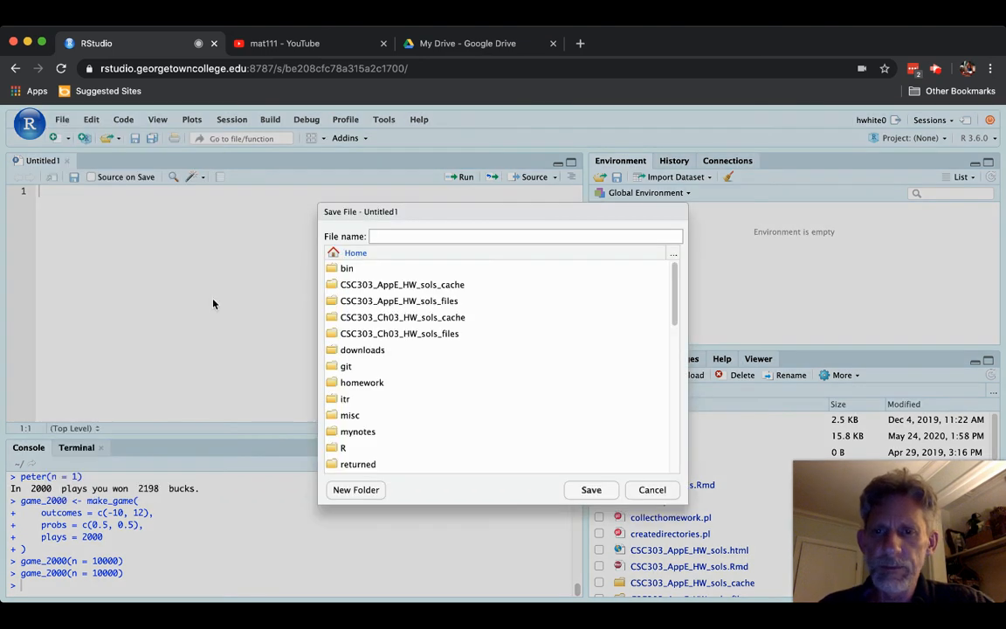
pyautogui.scroll(-3)
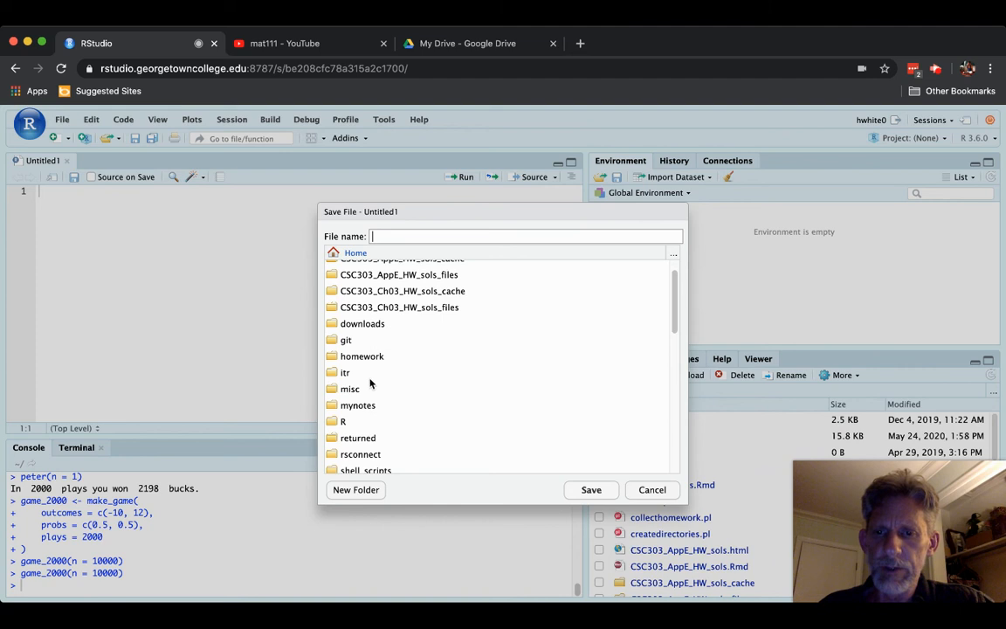
pyautogui.click(356, 251)
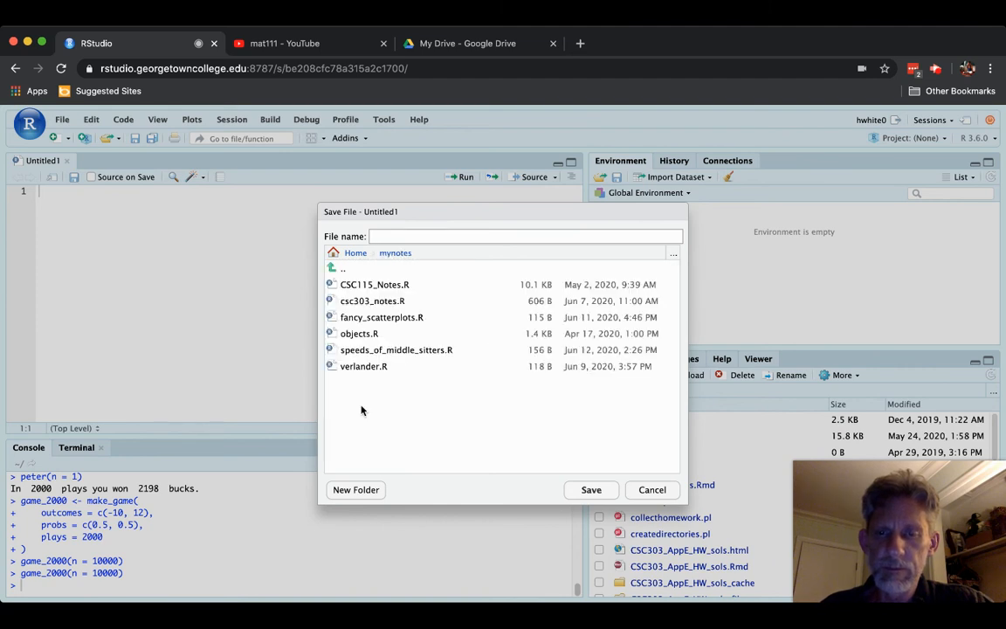
pyautogui.click(524, 236)
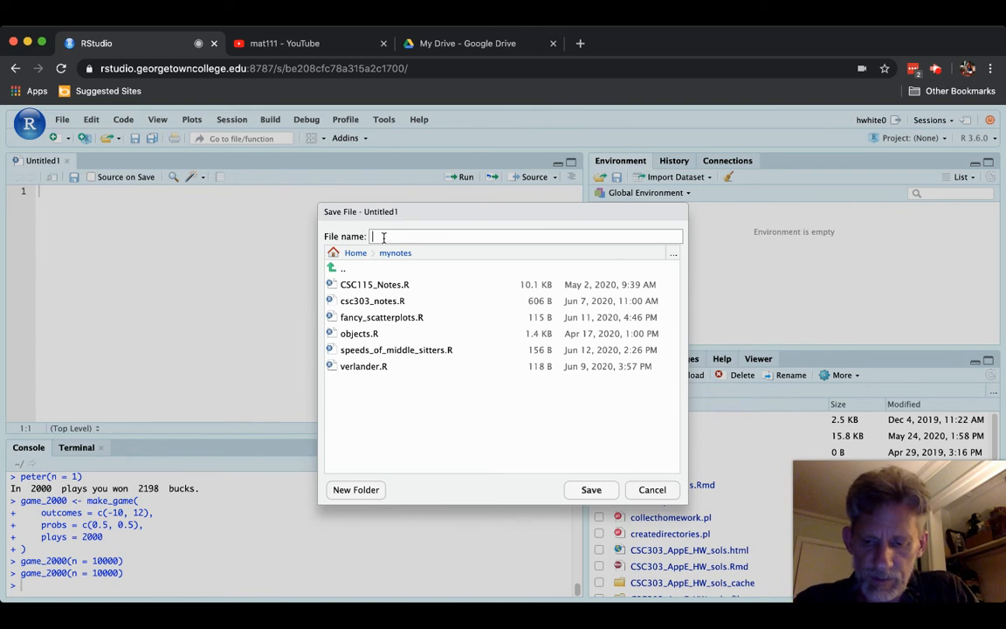
pyautogui.write('seed.R')
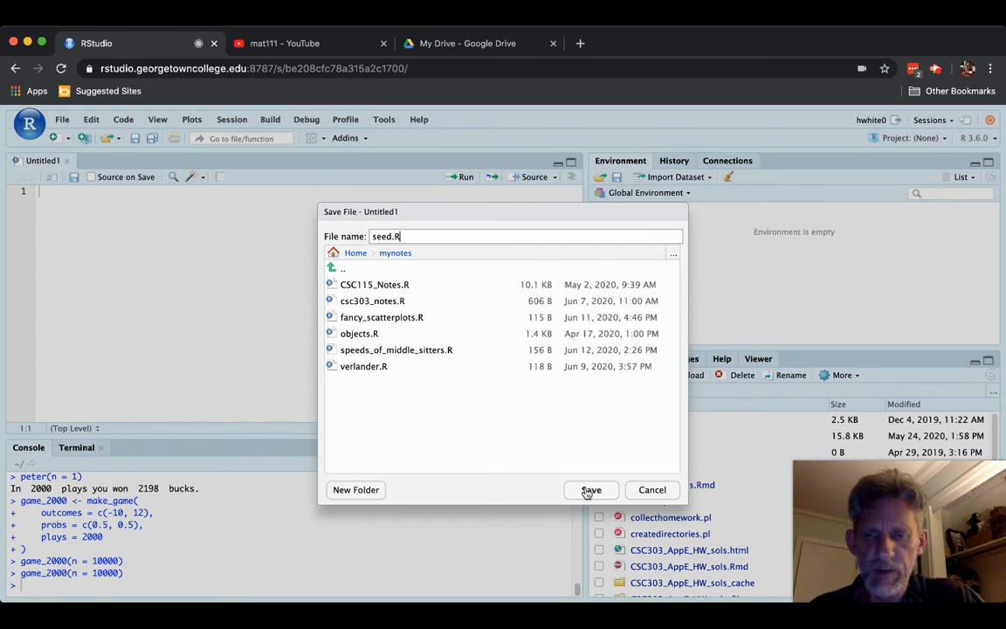
pyautogui.click(591, 489)
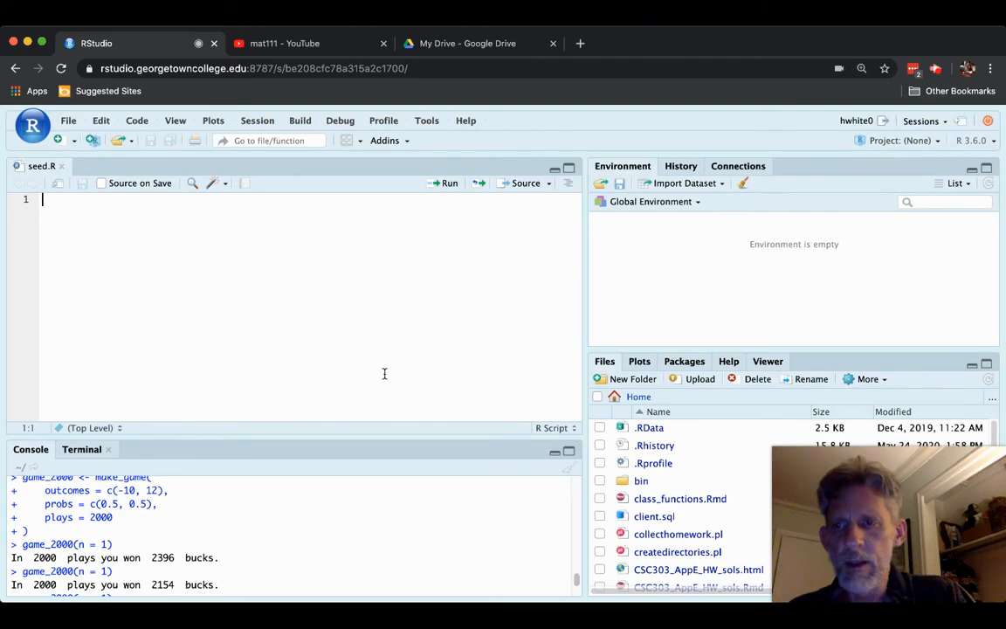
pyautogui.moveTo(287, 360)
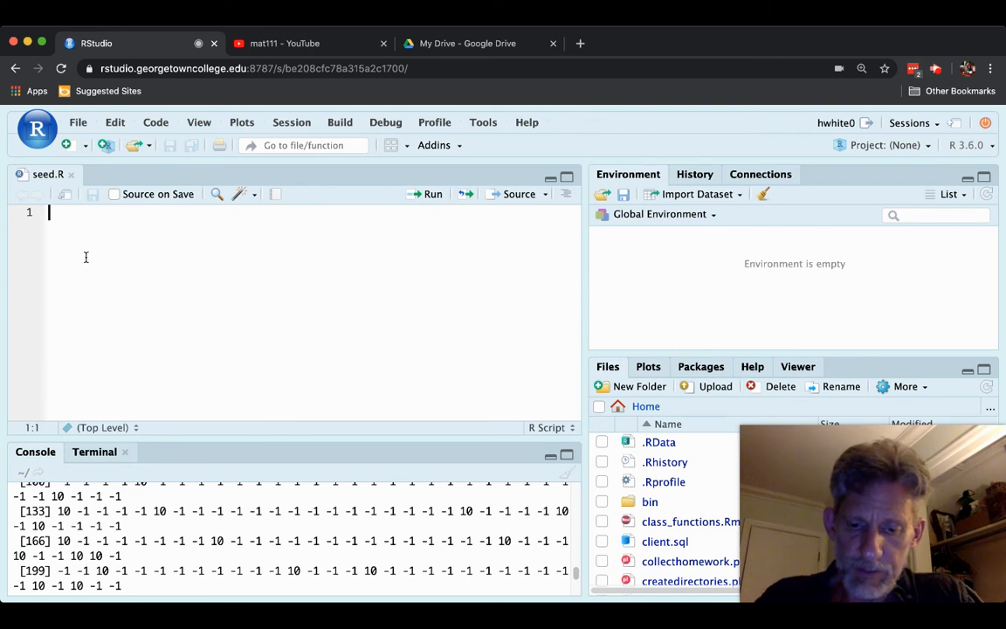
# Write people <- c("Lisa", "Tanya", "Zach") on line 1 and run it into the environment.
pyautogui.write('people <-')
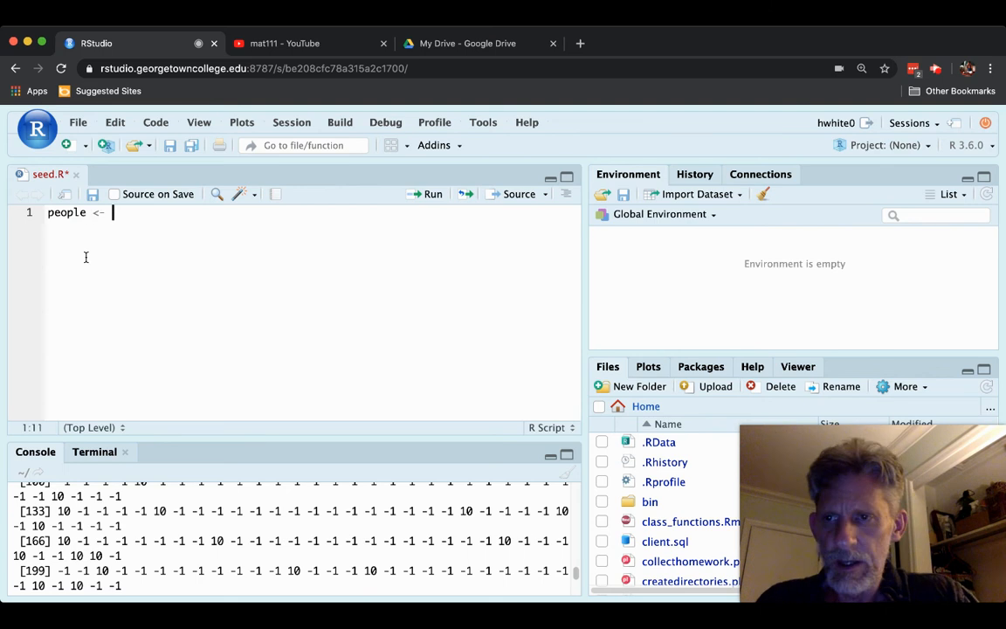
pyautogui.write('c')
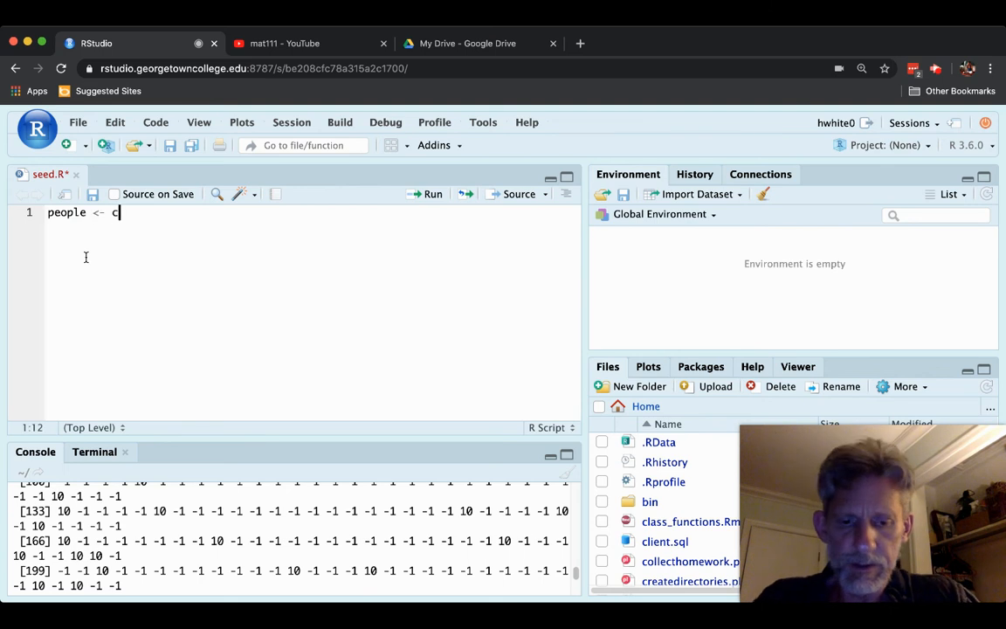
pyautogui.write('("')
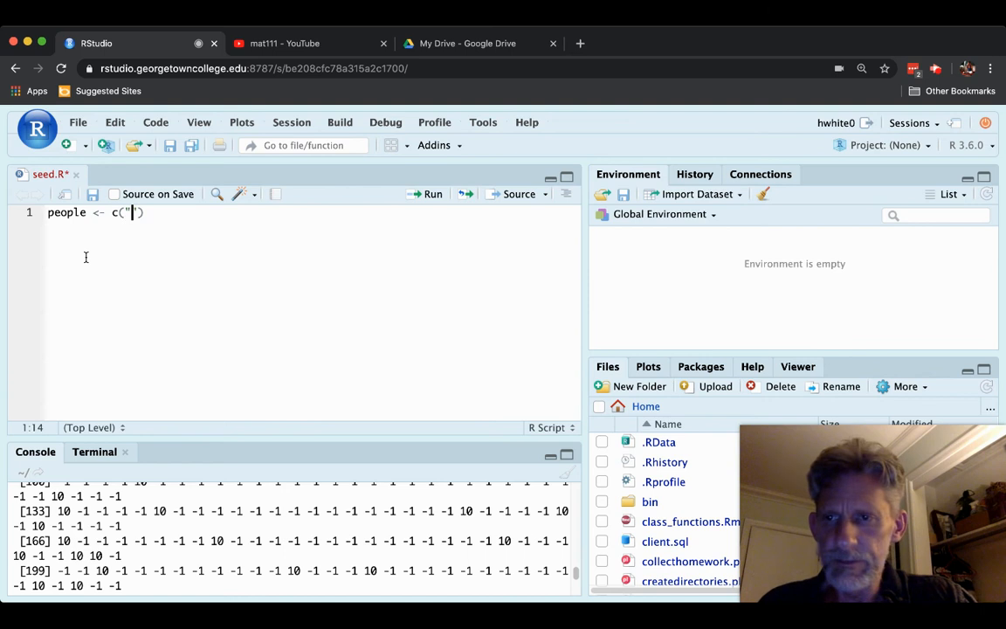
pyautogui.write('Lisa')
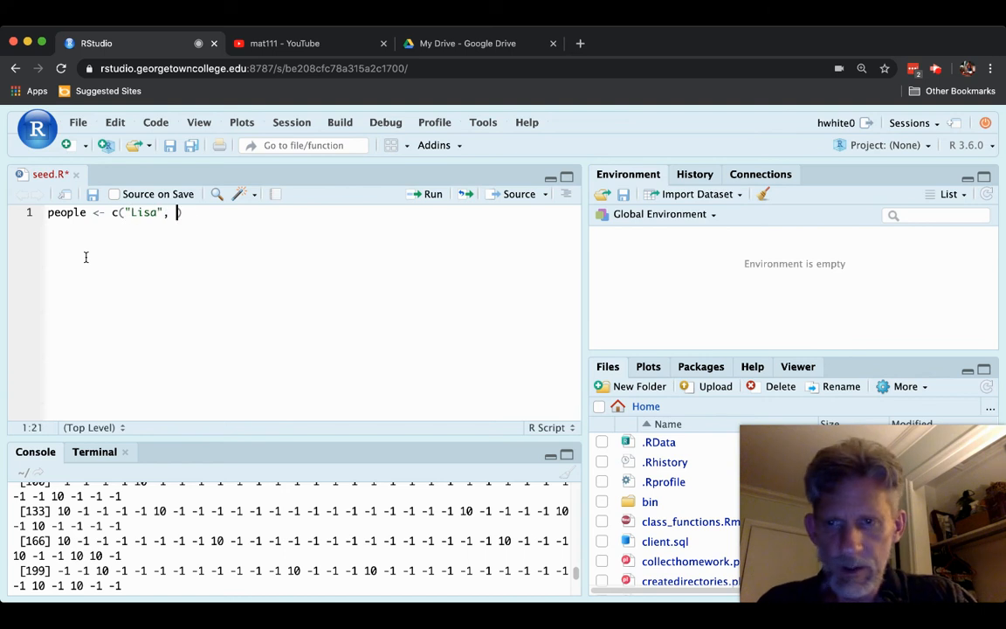
pyautogui.write('"T")')
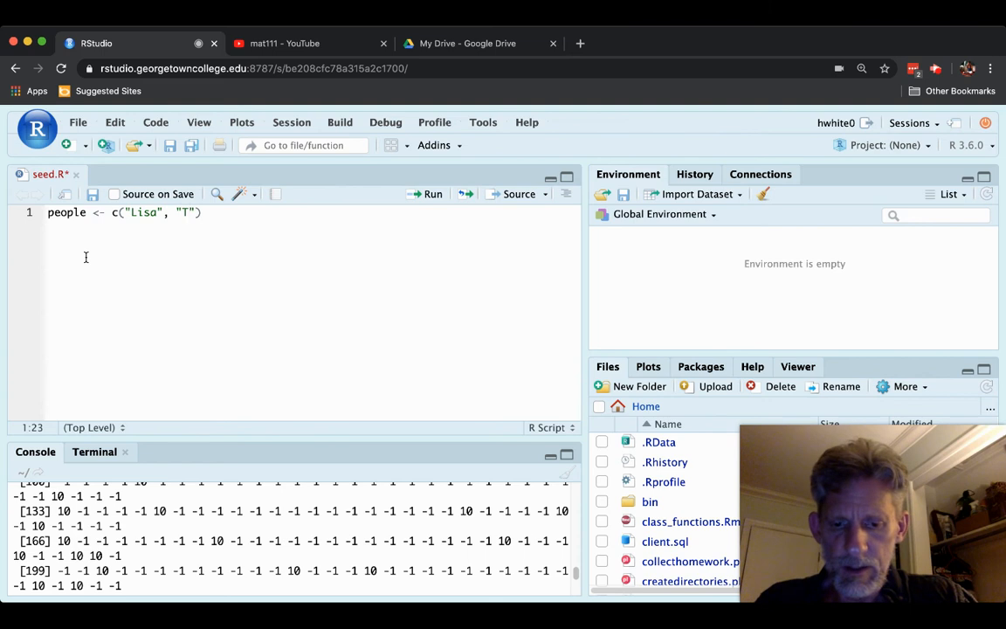
pyautogui.write('anya')
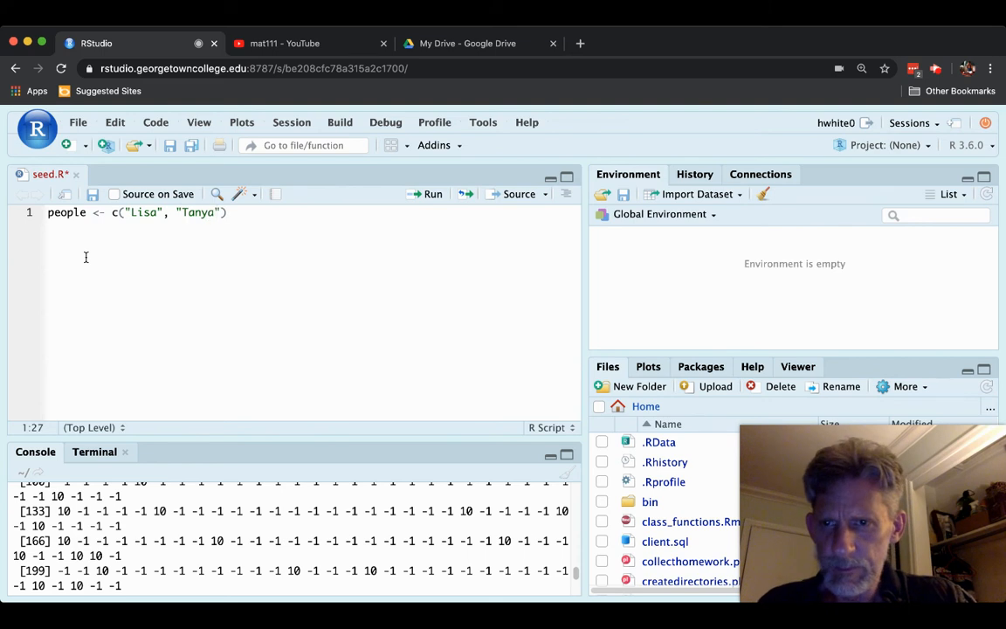
pyautogui.write(', ""')
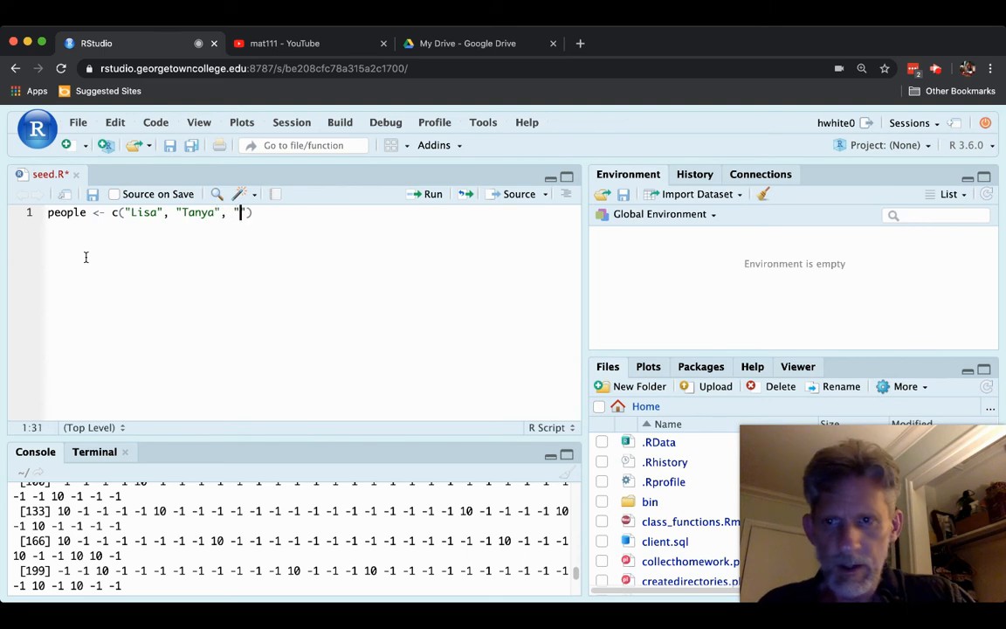
pyautogui.write('Za')
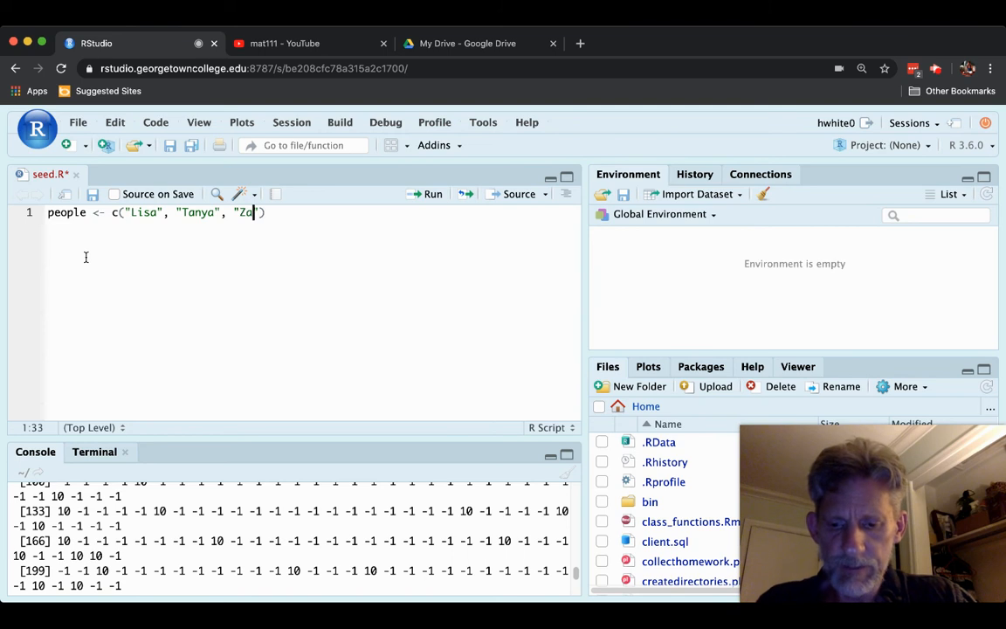
pyautogui.write('ch')
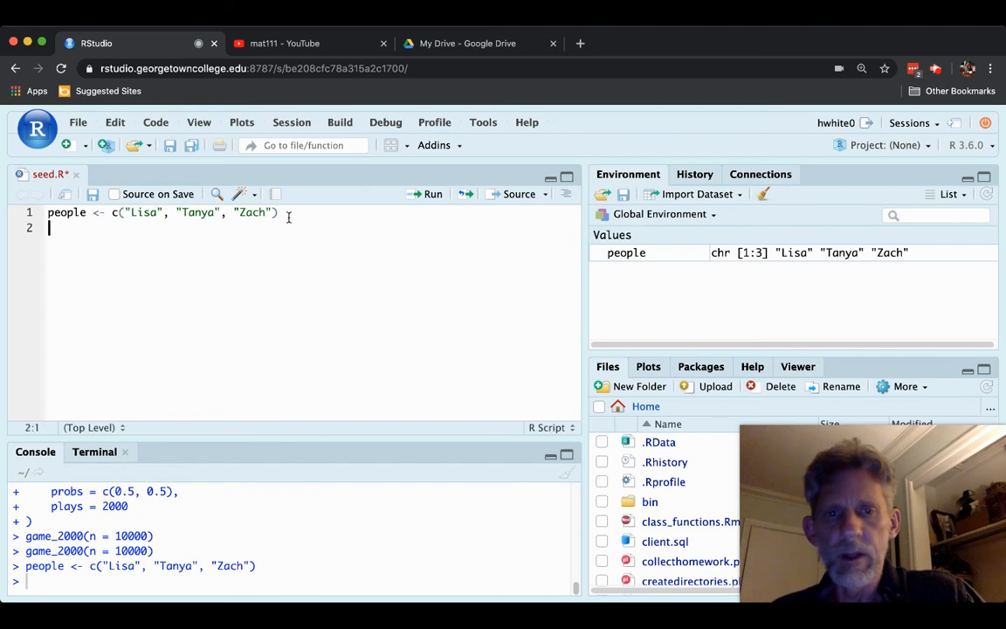
pyautogui.moveTo(793, 276)
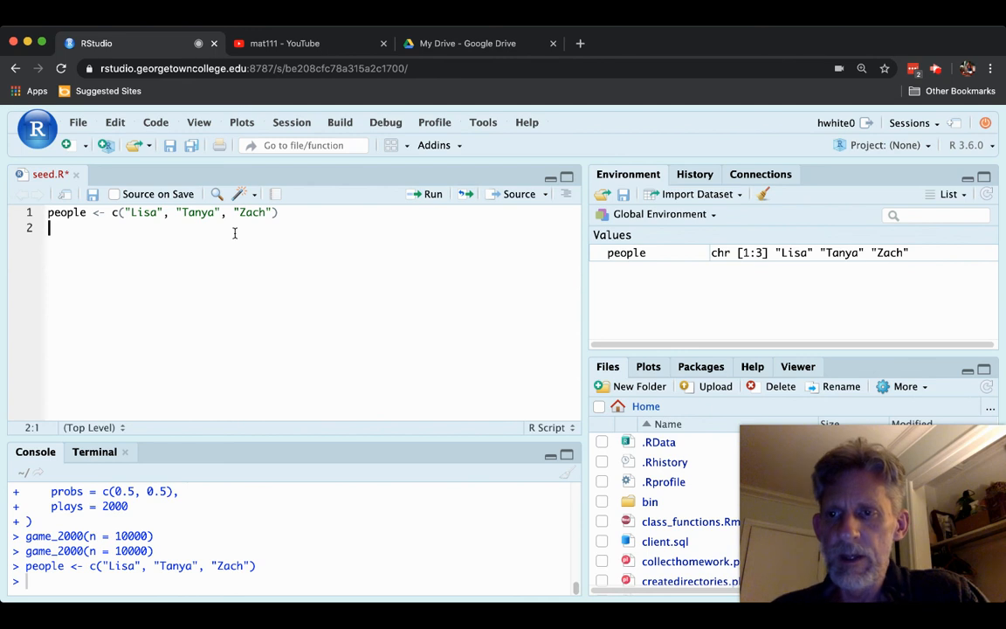
# Write sample(people, size = 5, replace = TRUE) on line 2 and run it.
pyautogui.write('sample')
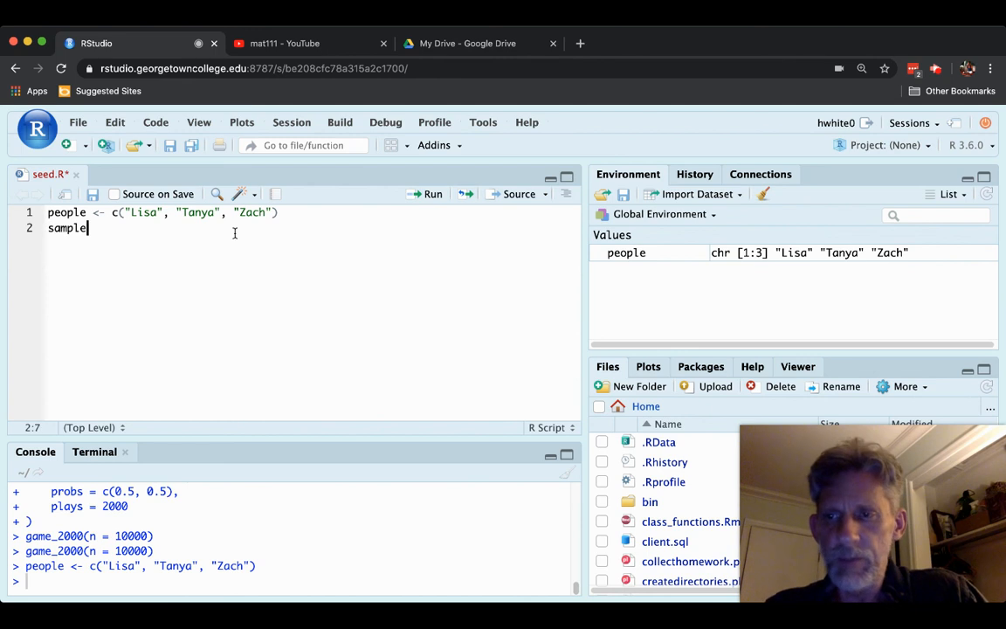
pyautogui.write('sample')
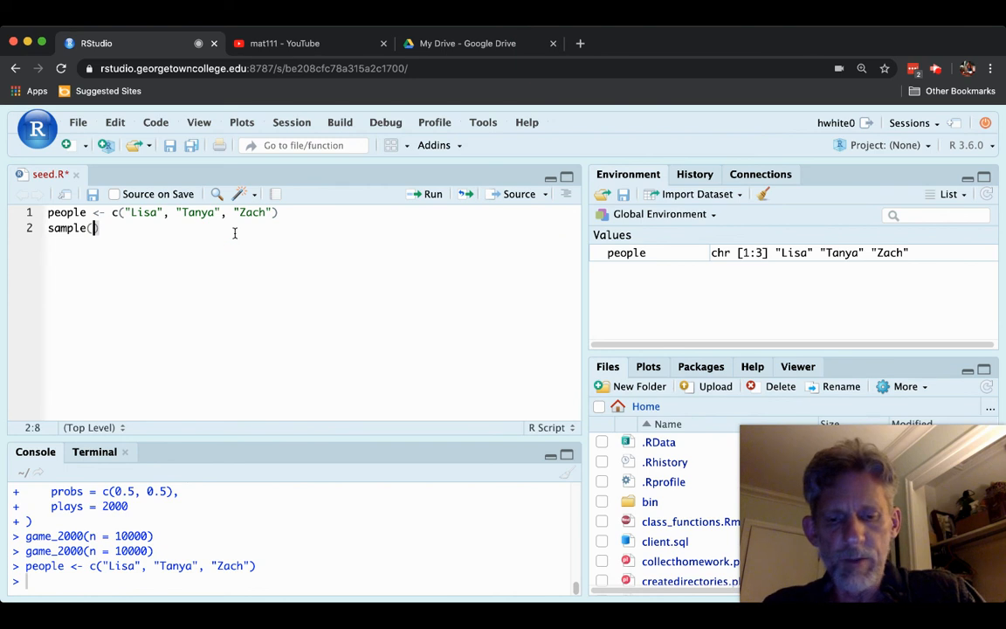
pyautogui.write('people,')
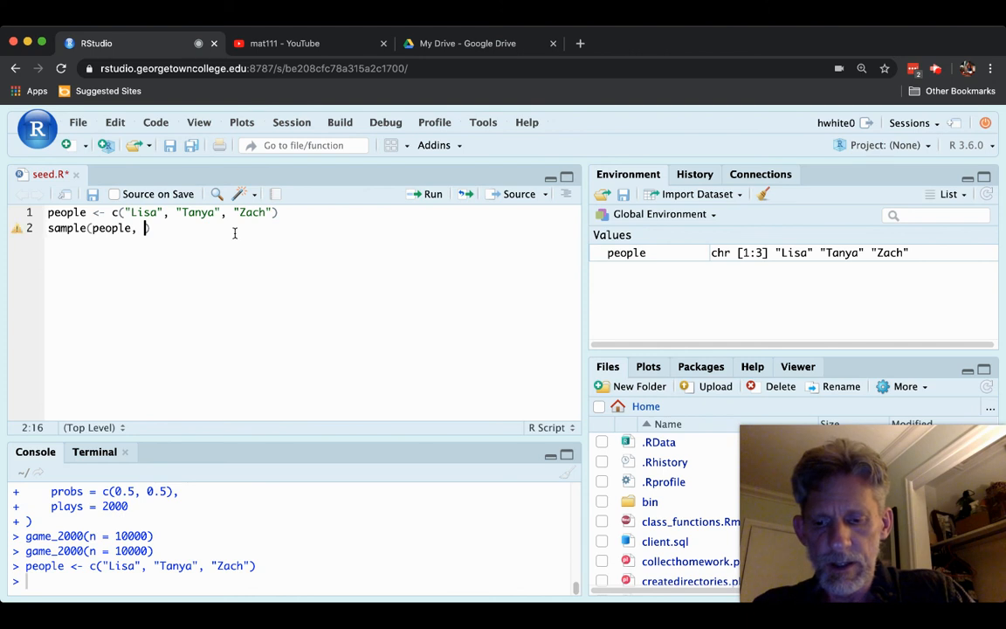
pyautogui.write('size = 5,')
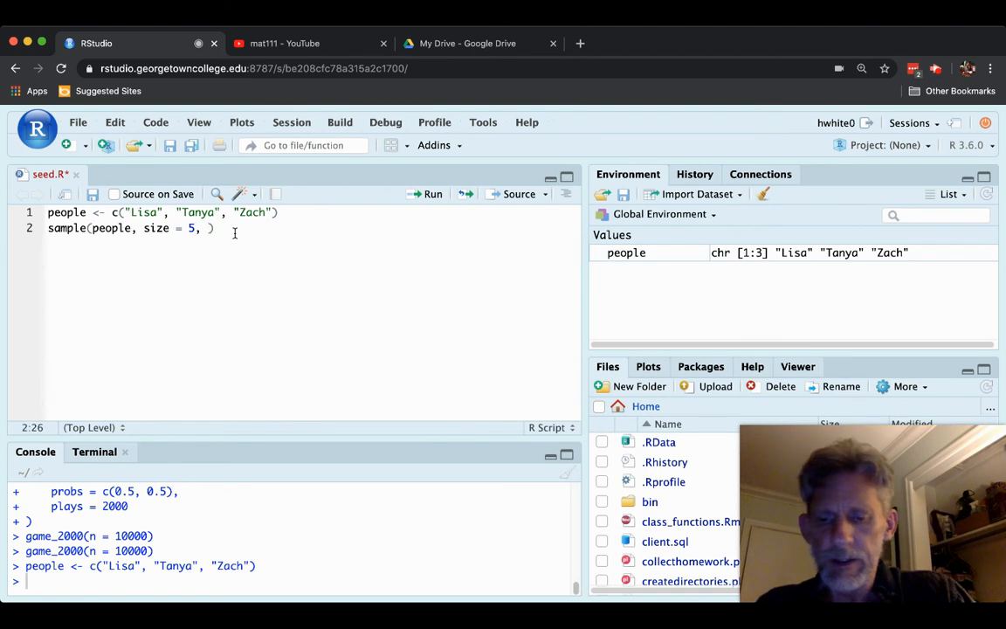
pyautogui.write('replace = TRU')
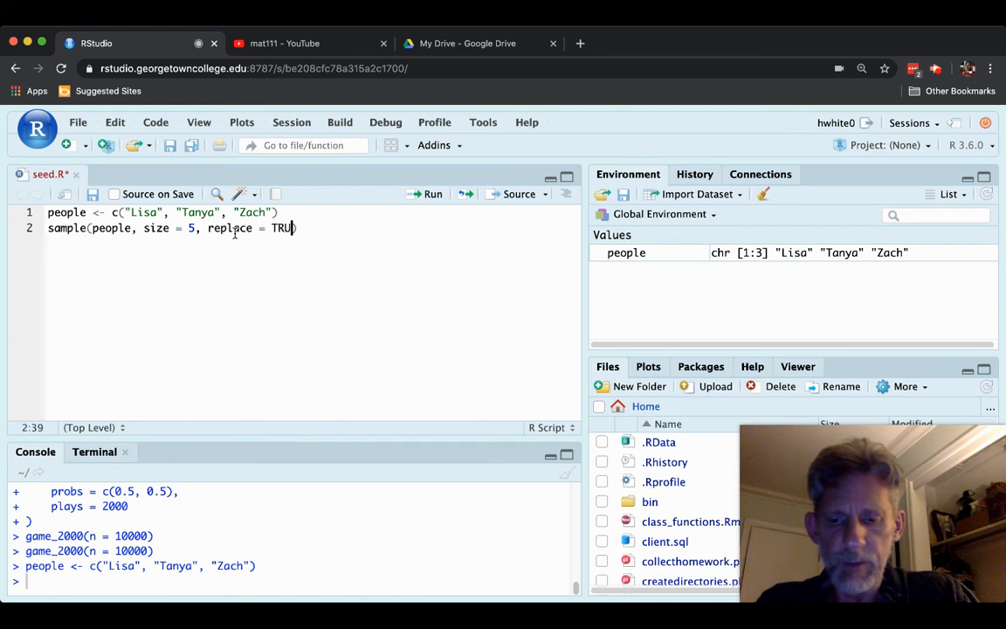
pyautogui.write('E)')
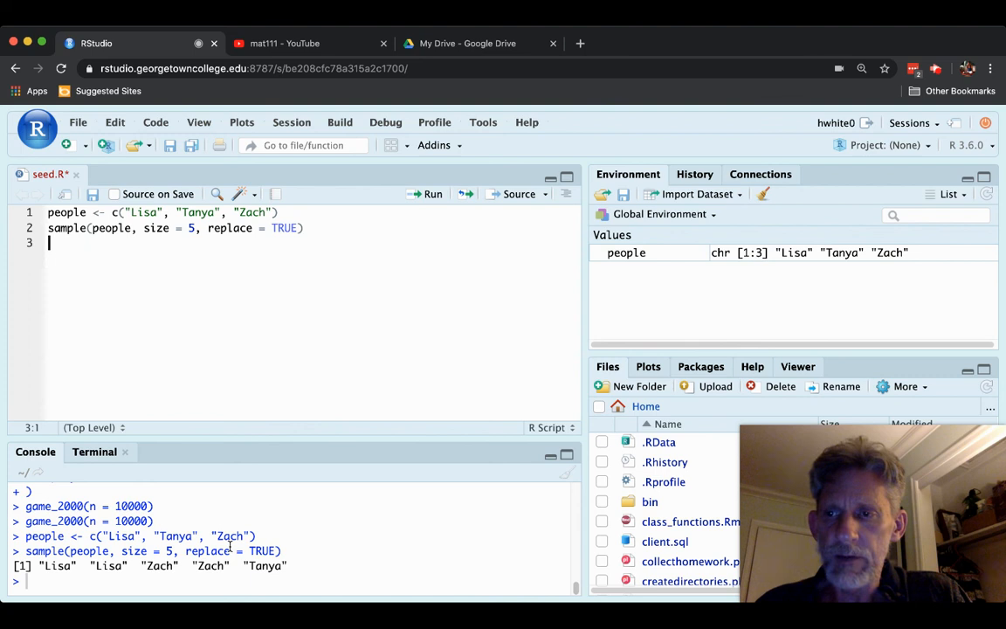
# Add a blank line and rerun the sample call, getting different names each time.
pyautogui.press('Return')
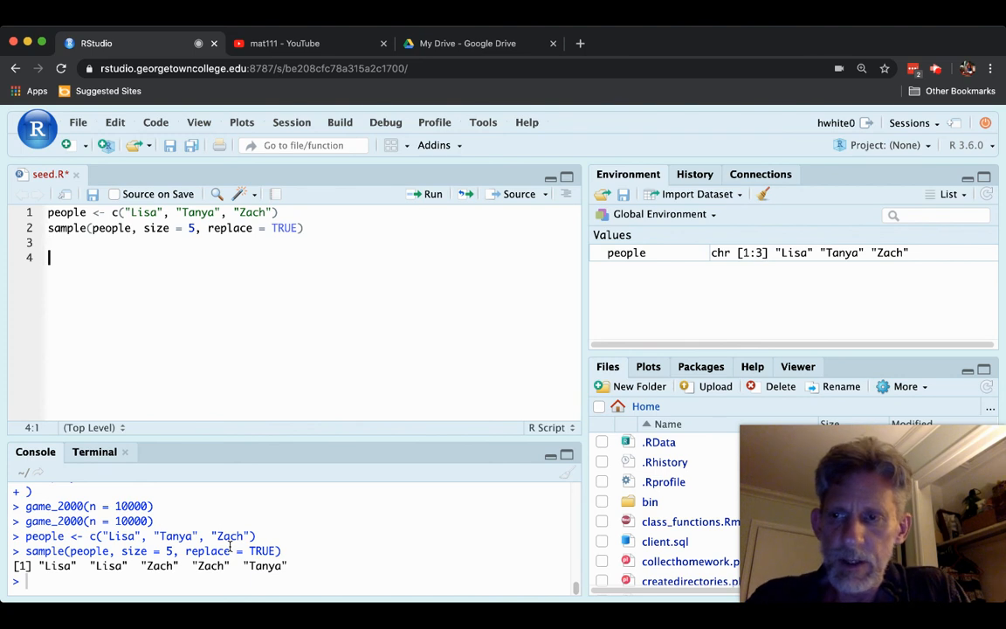
pyautogui.click(49, 227)
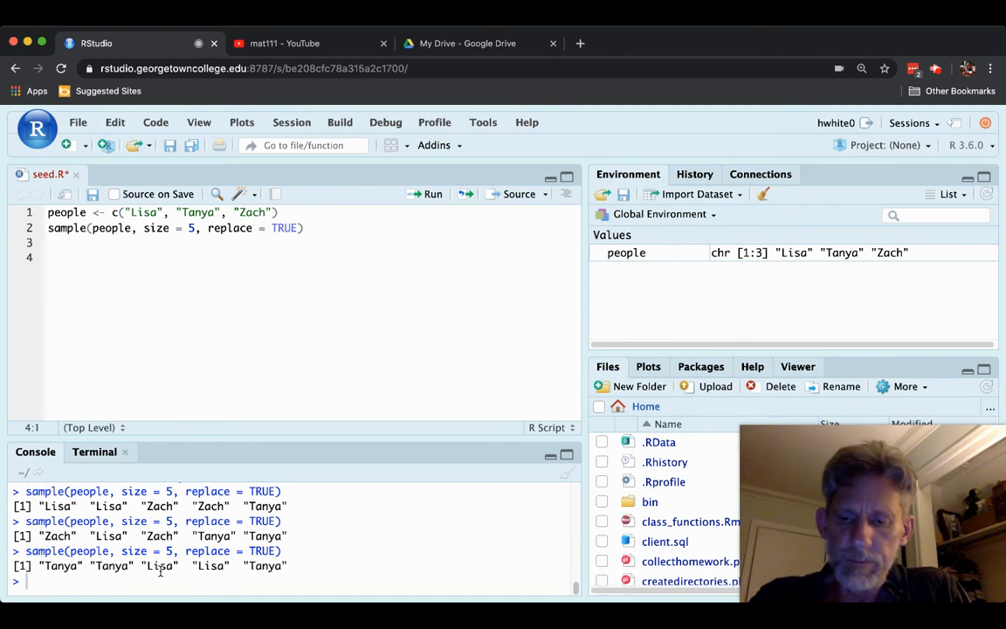
# Write set.seed(4040) using autocomplete and run it in the console.
pyautogui.write('set')
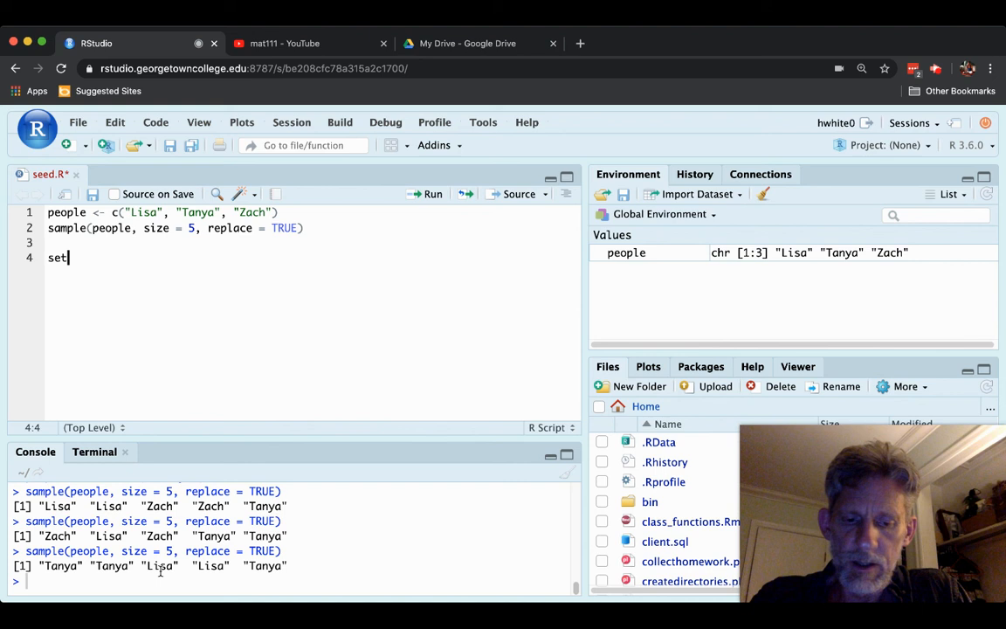
pyautogui.write('.se')
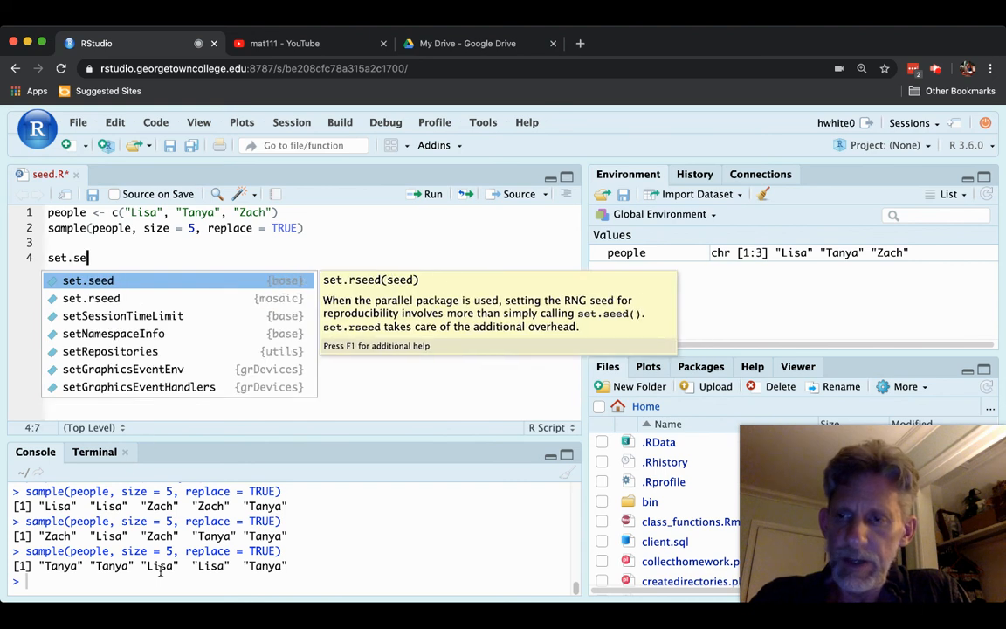
pyautogui.click(87, 279)
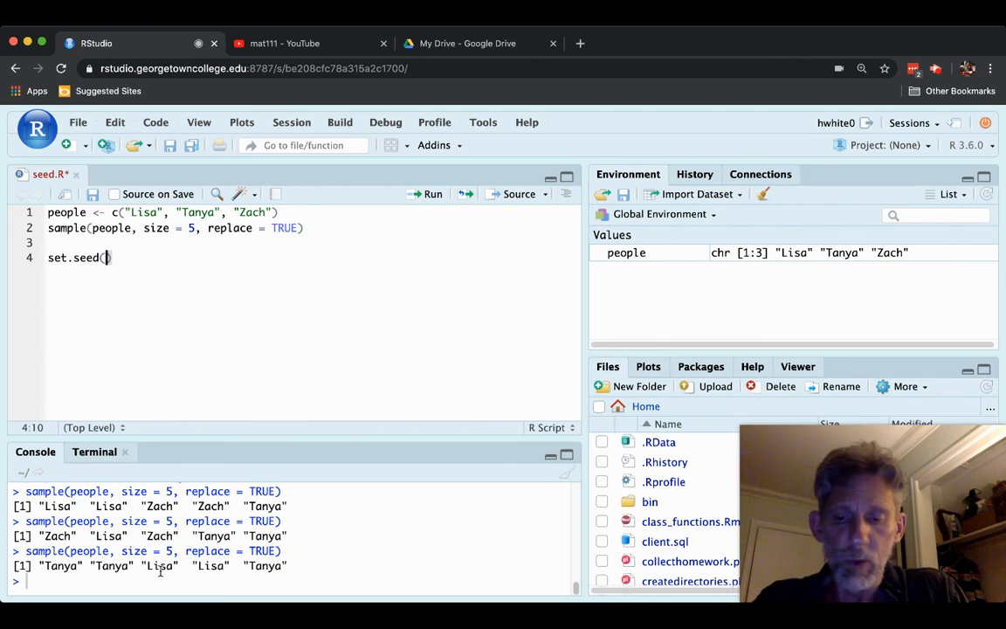
pyautogui.write('4')
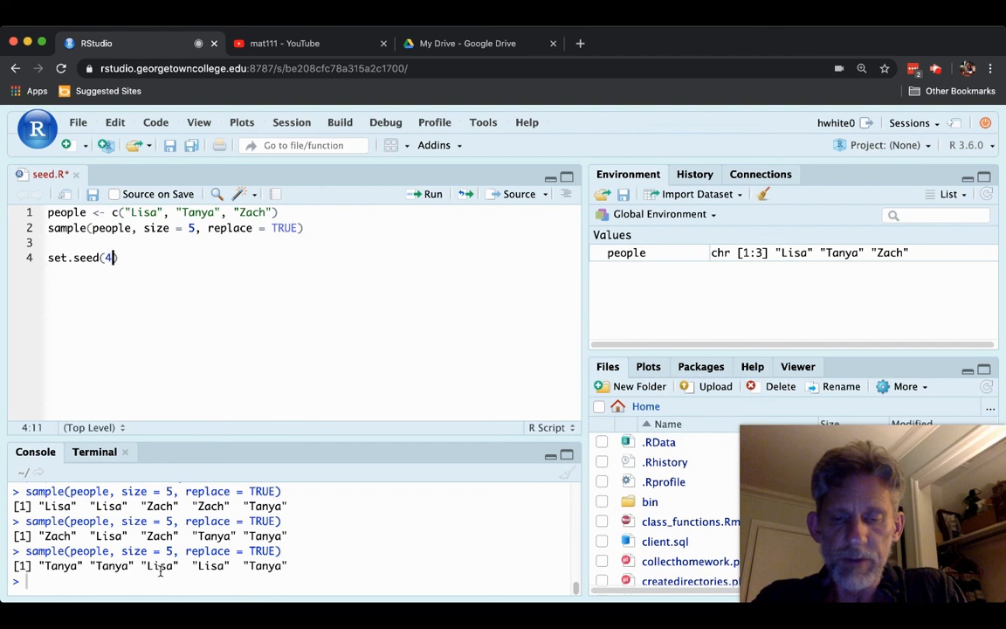
pyautogui.write('040')
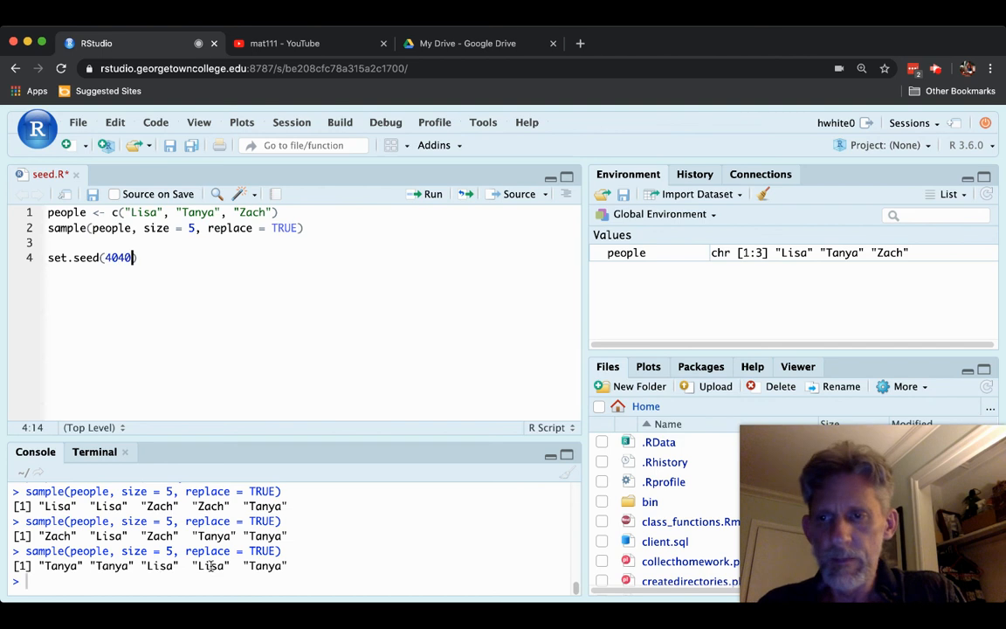
pyautogui.write(')')
pyautogui.write('sample(people, size = 5, replace = TRUE)')
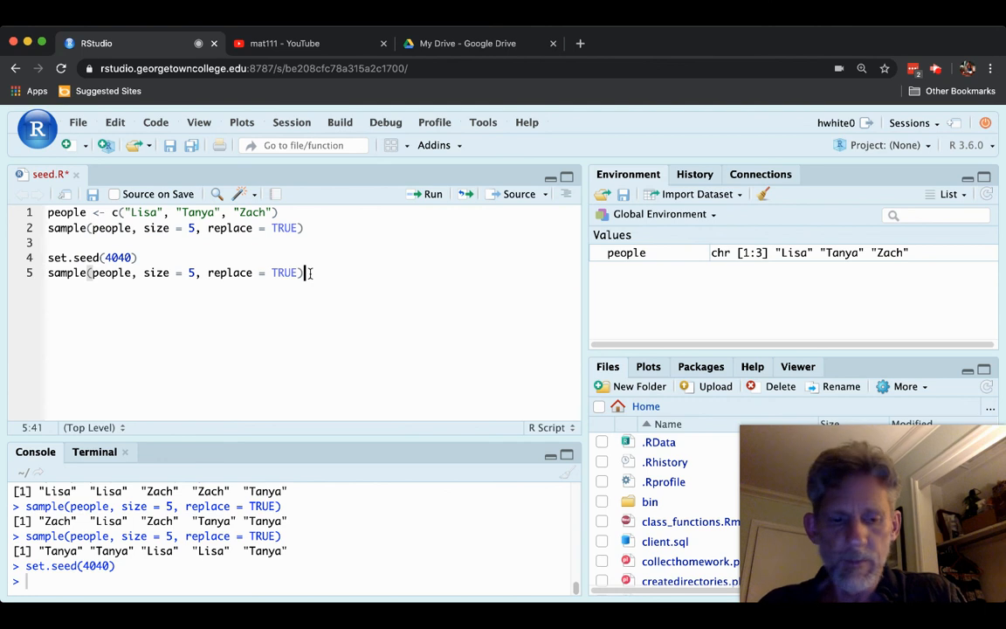
# Run the sample line after seeding, giving Lisa Zach Tanya Lisa Lisa.
pyautogui.press('Return')
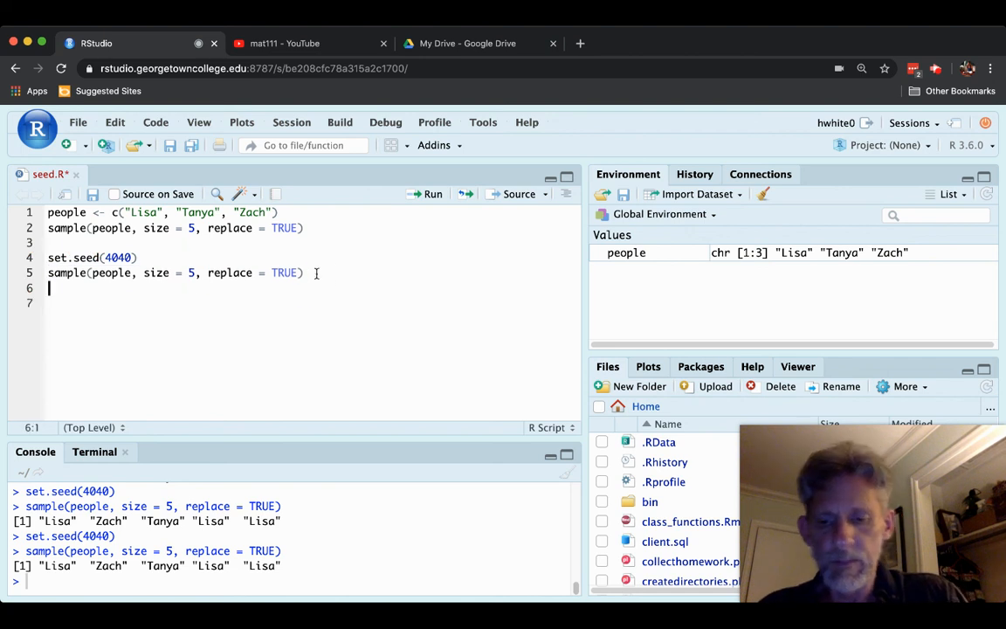
# Add a second sample(people, size = 5, replace = TRUE) on line 6 and run lines 4–6 together.
pyautogui.write('sample(people, size = 5, replace = TRUE)')
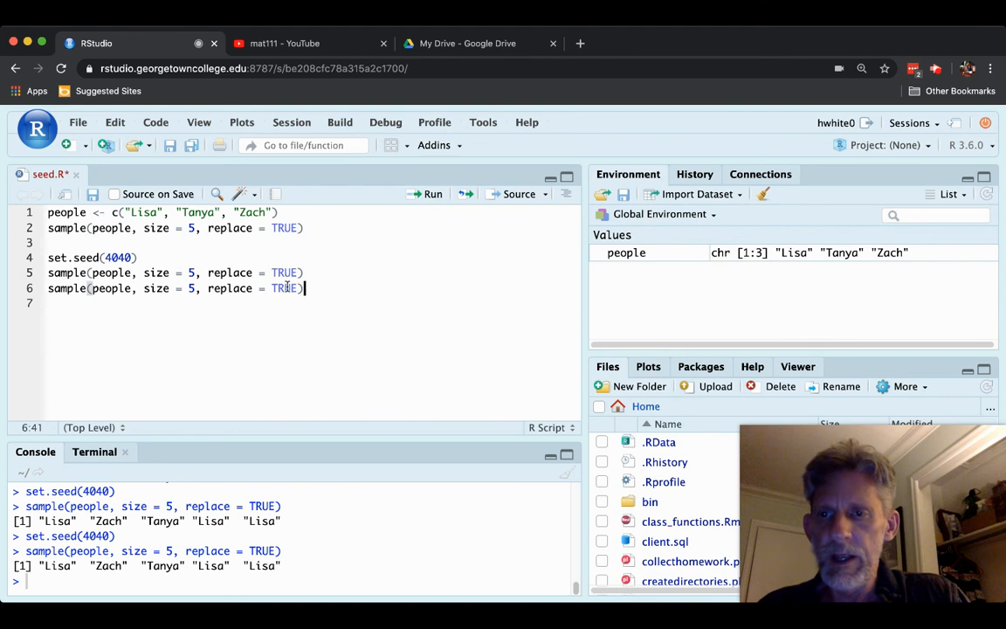
pyautogui.click(49, 257)
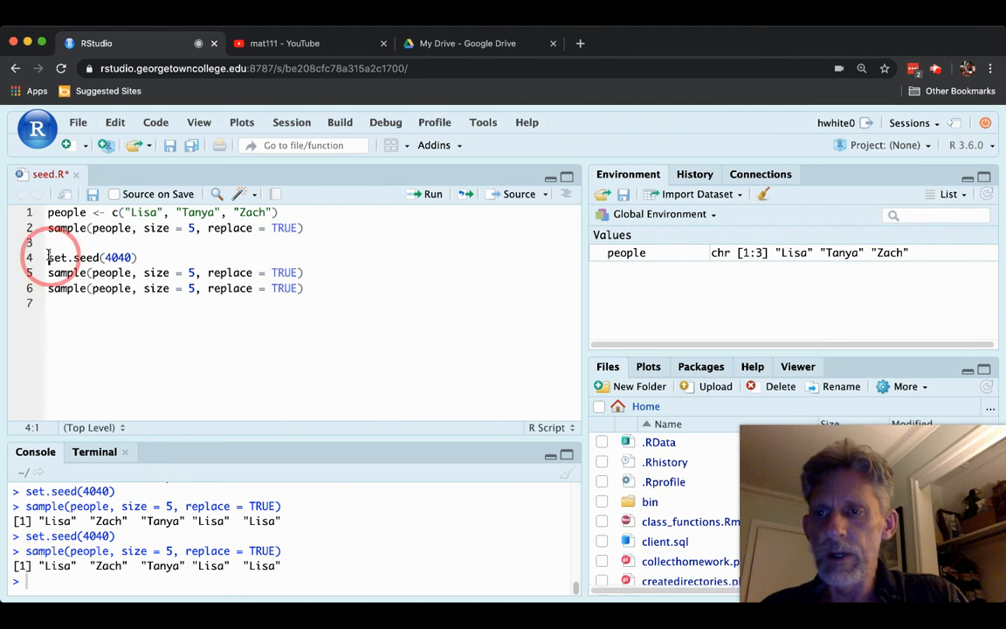
pyautogui.moveTo(47, 257); pyautogui.dragTo(304, 288)
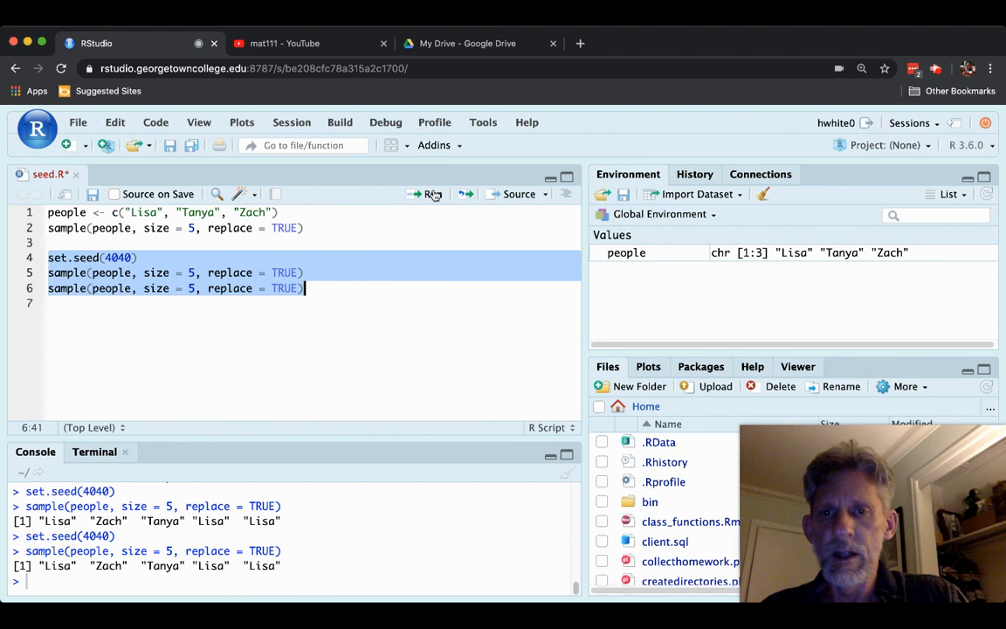
pyautogui.click(431, 194)
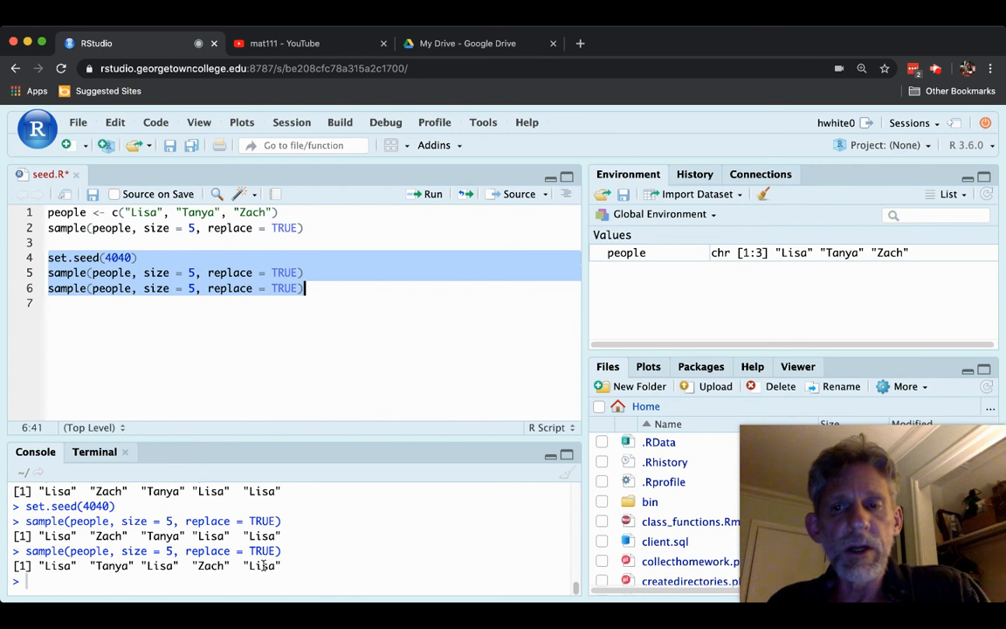
pyautogui.moveTo(214, 545)
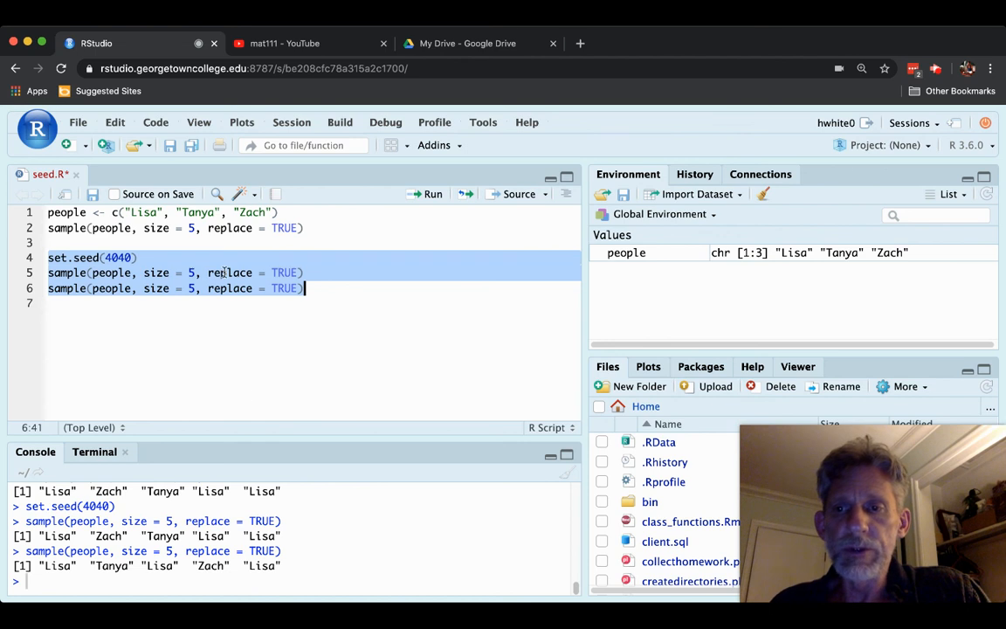
pyautogui.moveTo(434, 199)
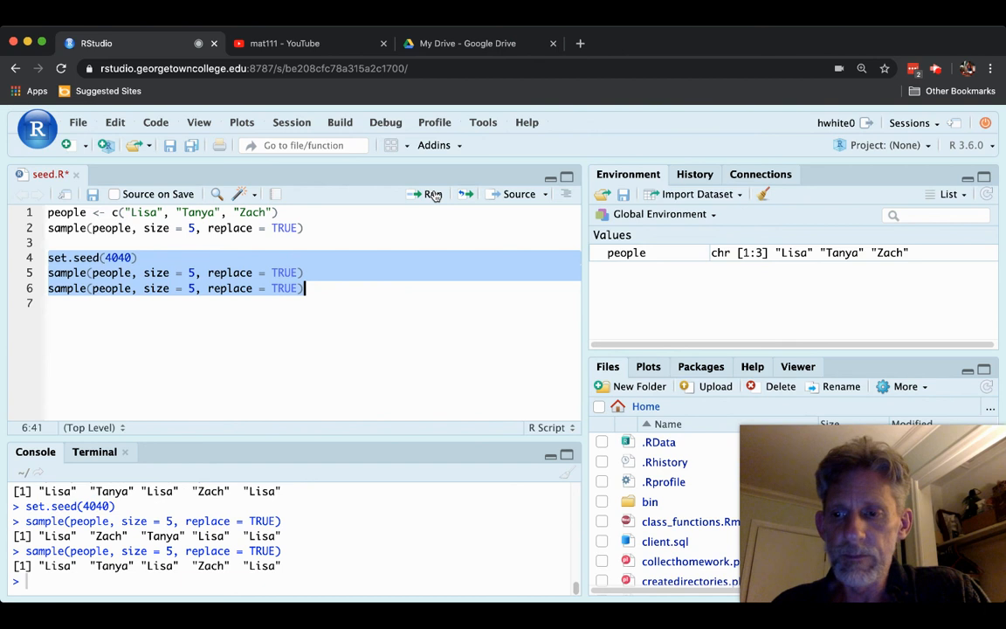
# Rerun lines 4–6 and mark the reproduced pair of draws in the console.
pyautogui.click(427, 194)
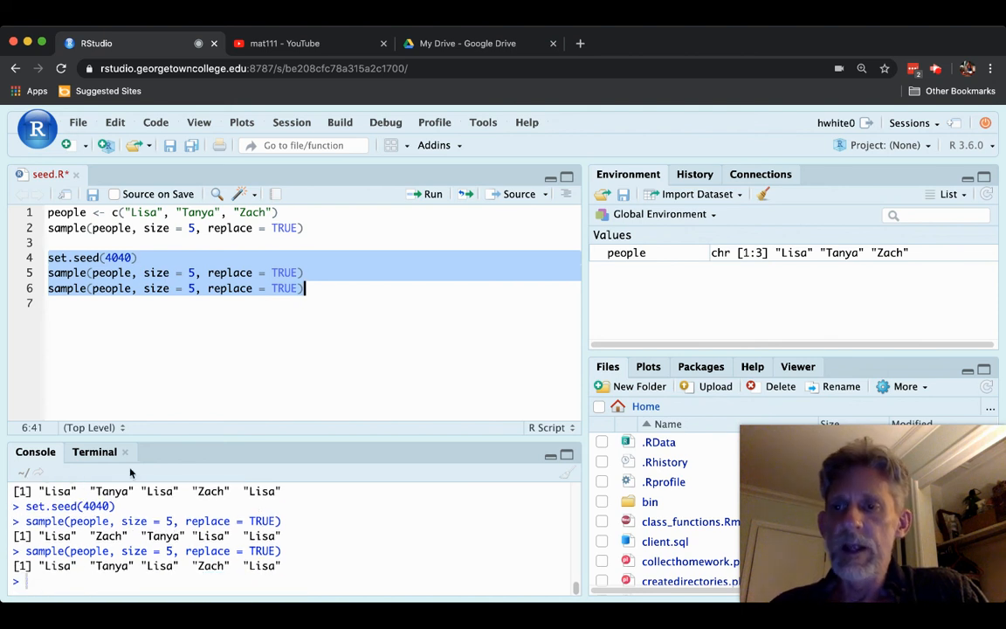
pyautogui.click(137, 259)
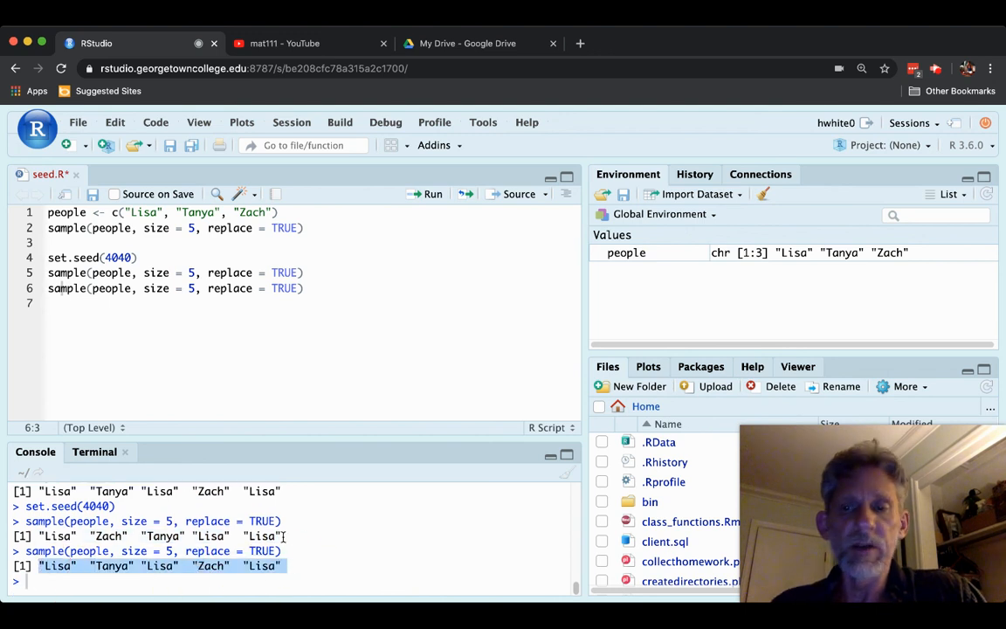
pyautogui.click(304, 288)
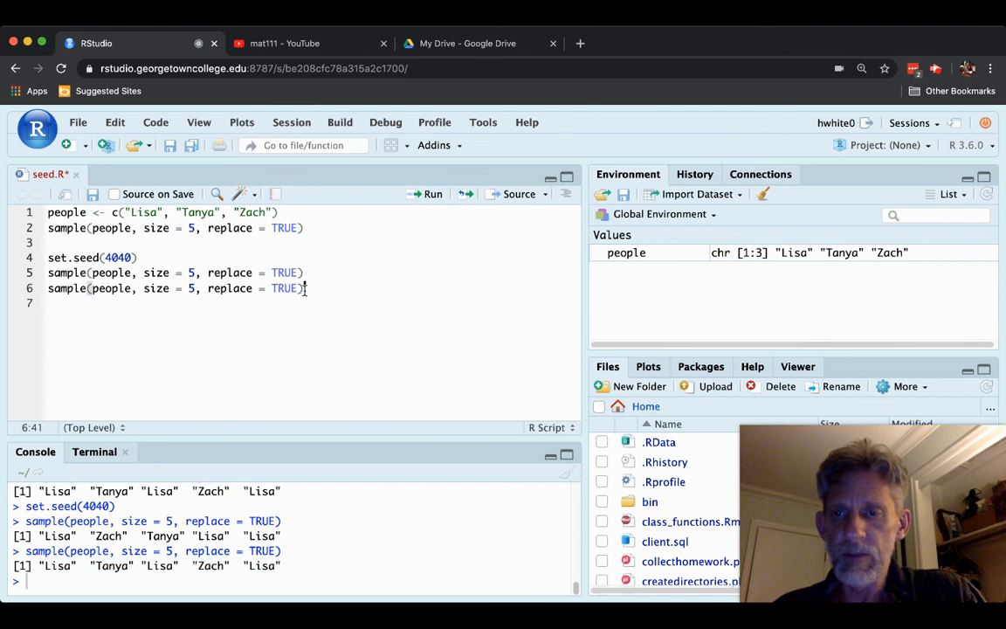
# Replace the seed value 4040 with 1234 in set.seed.
pyautogui.click(131, 257)
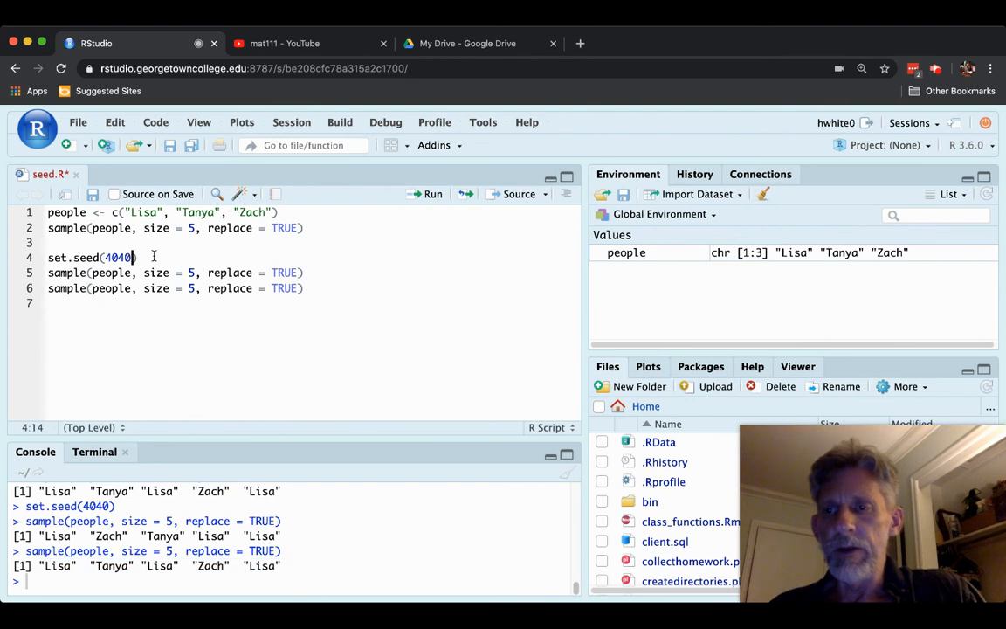
pyautogui.press('Backspace')
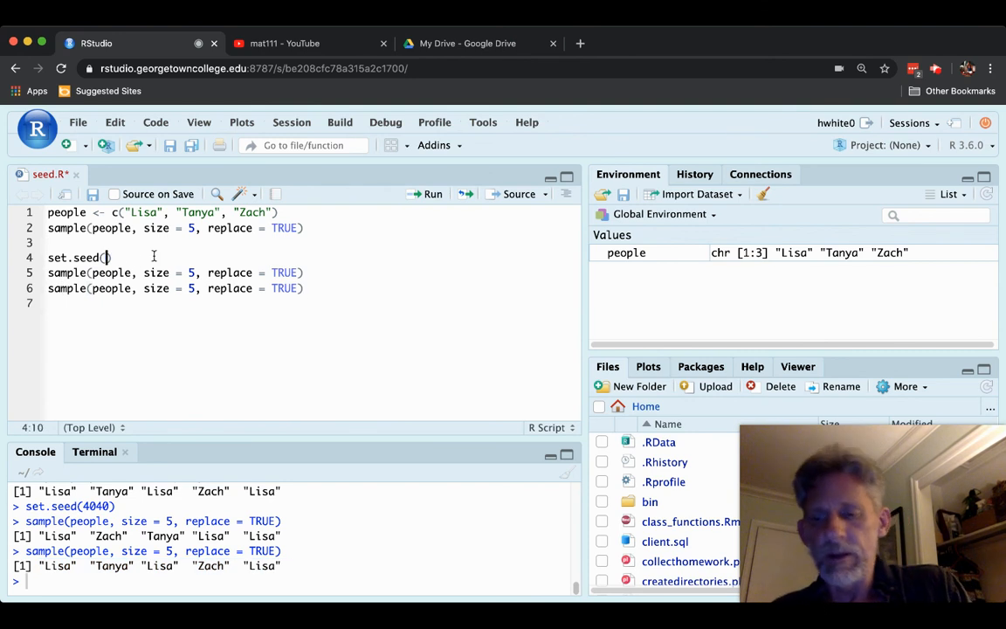
pyautogui.write('1234')
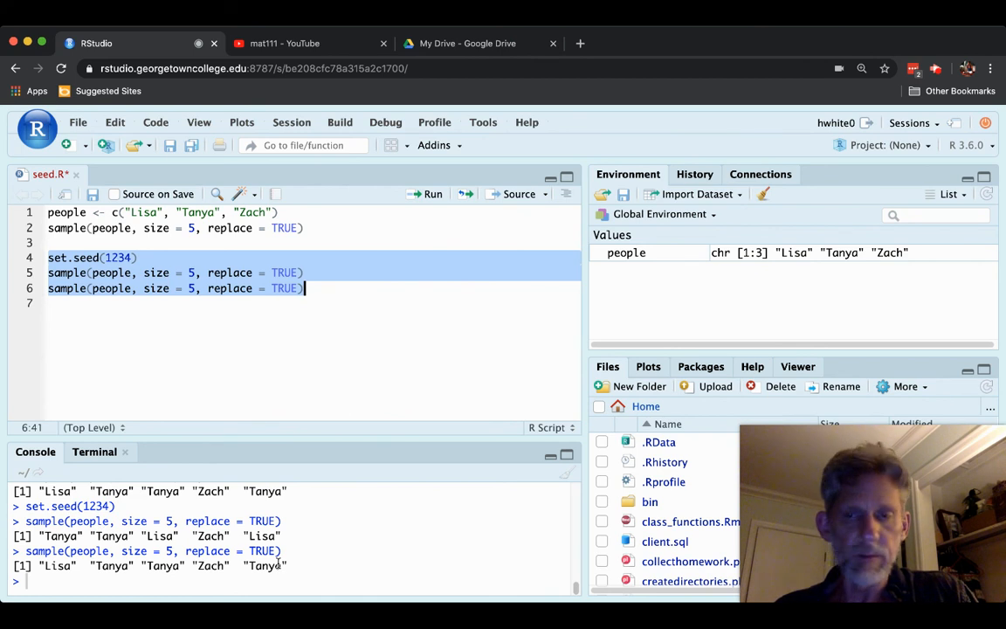
# Rerun set.seed(1234) with both samples, reproducing Tanya Tanya Lisa Zach Lisa, then Lisa Tanya Tanya Zach Tanya.
pyautogui.click(433, 194)
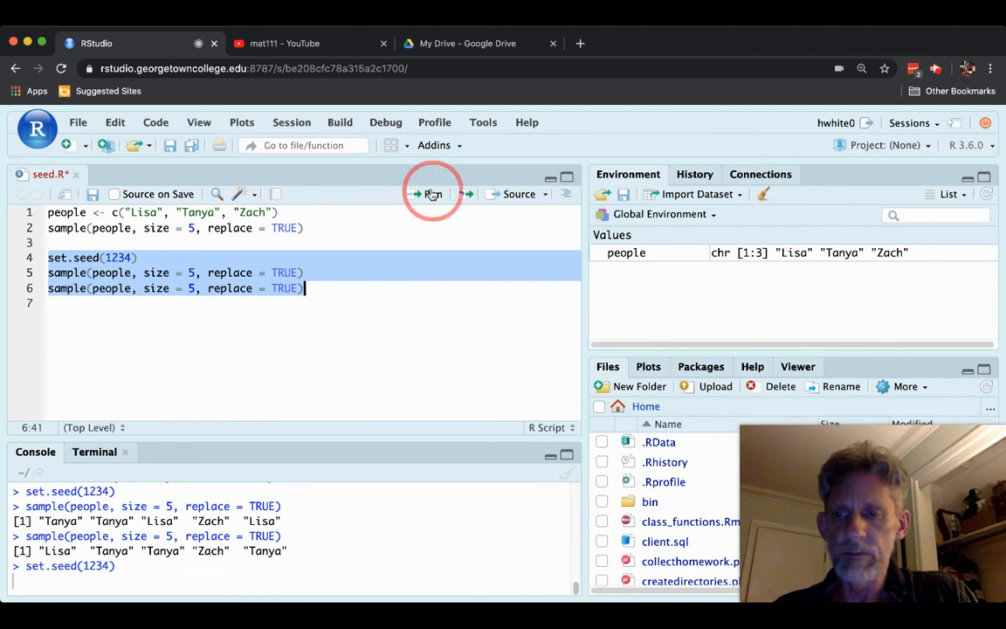
pyautogui.click(431, 194)
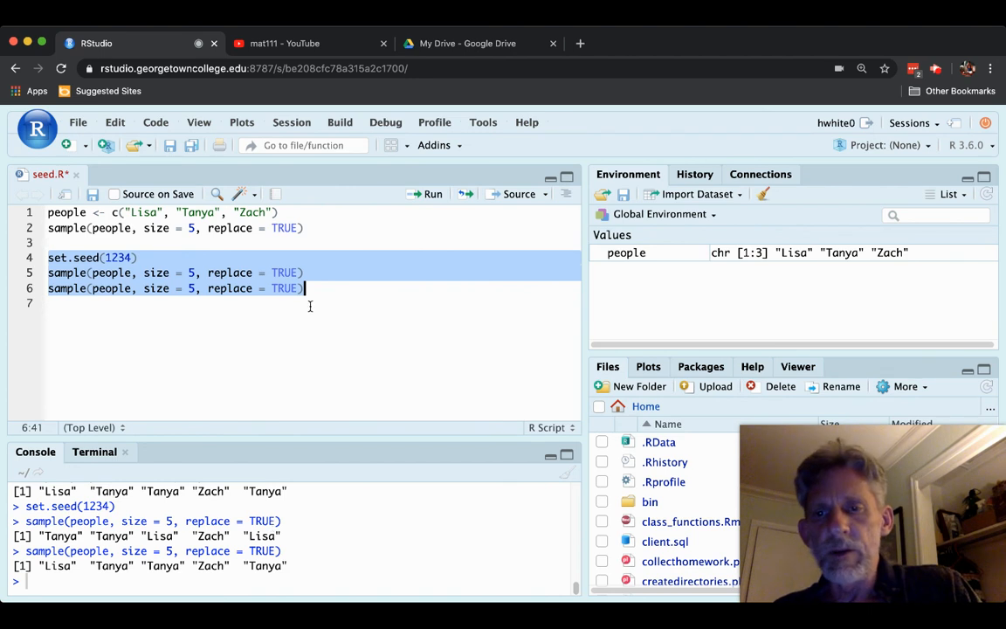
pyautogui.click(308, 289)
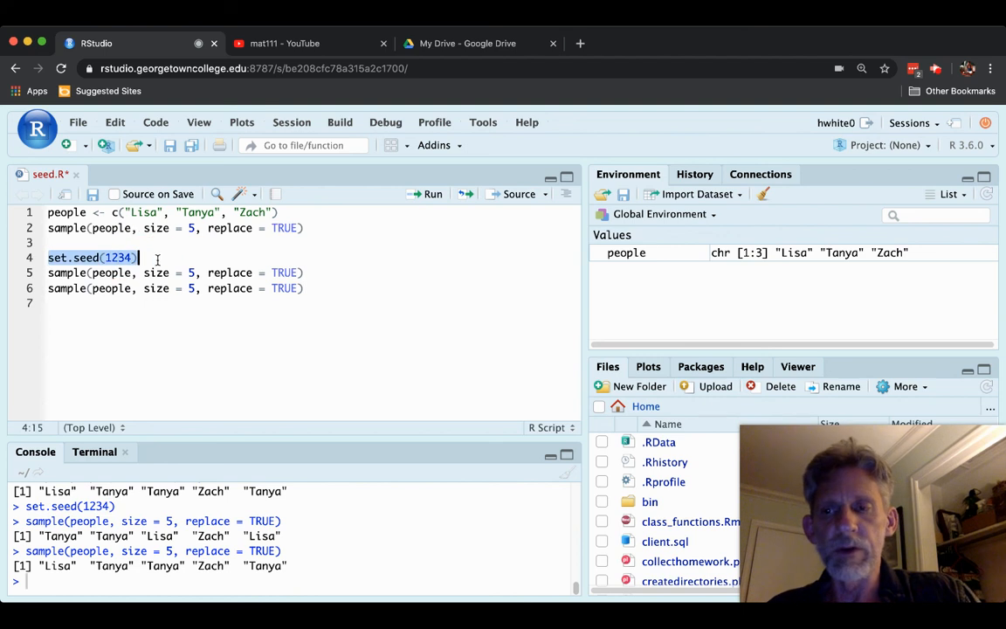
# Place the cursor in seed.R, leaving set.seed(1234) and the two sample calls unchanged.
pyautogui.click(157, 259)
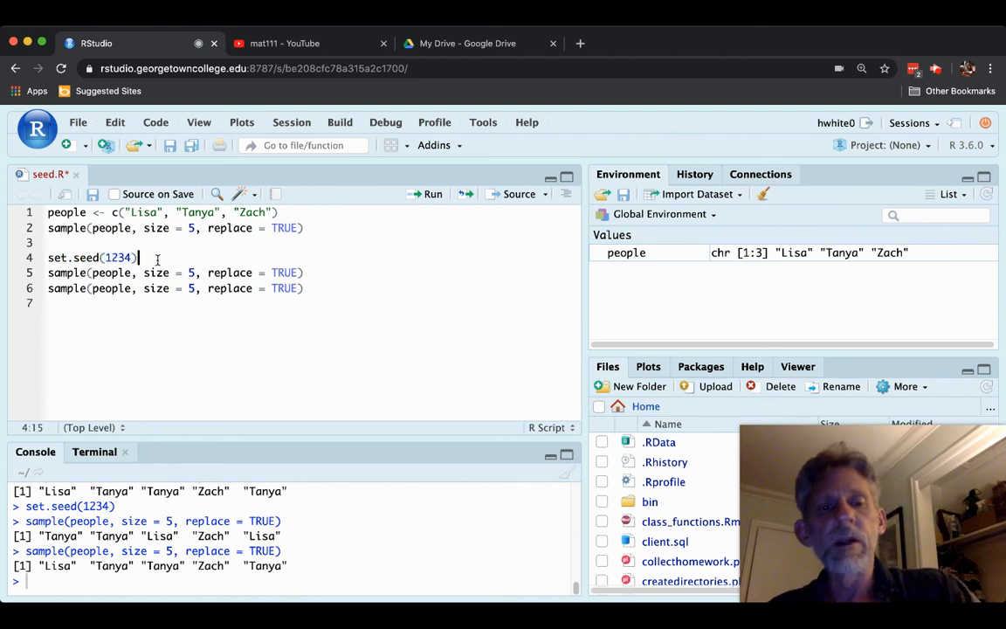